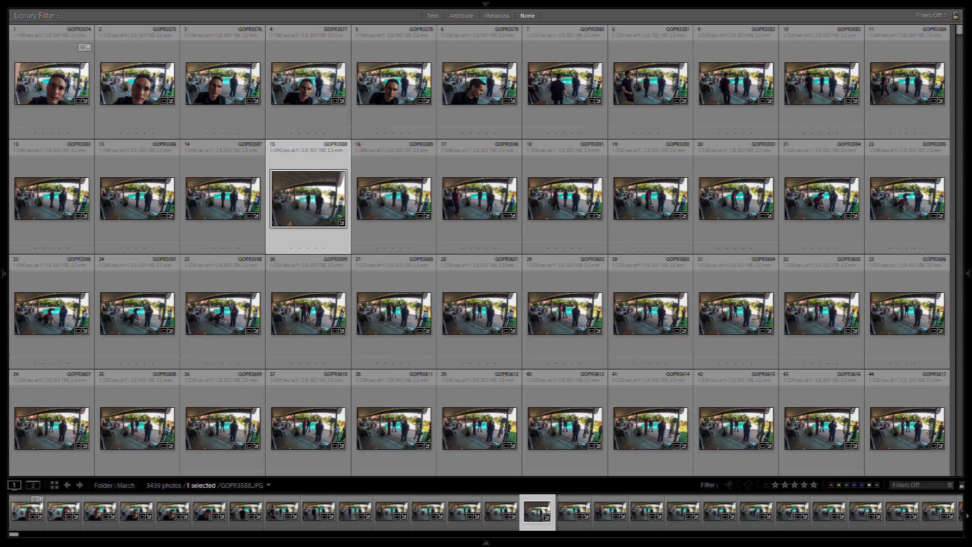
mouse_move(149, 490)
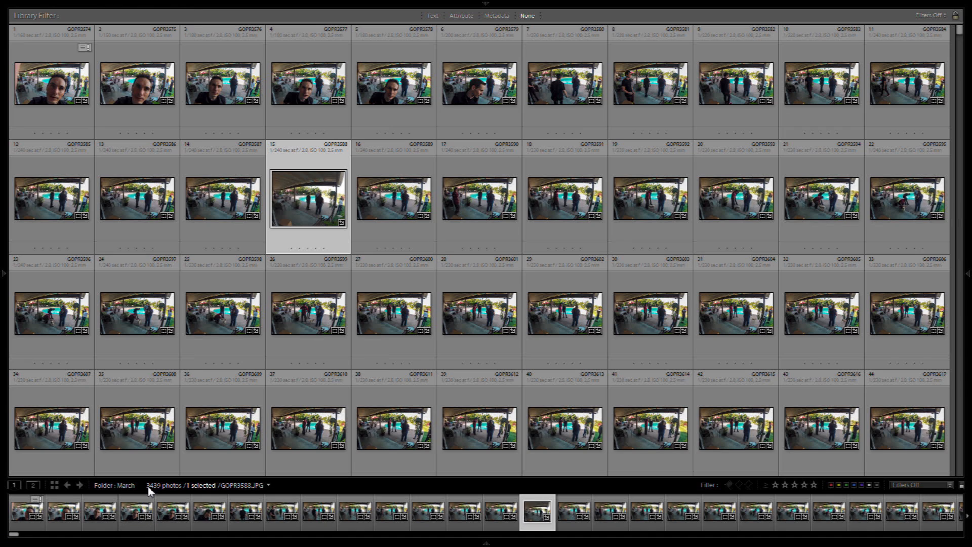
mouse_move(205, 490)
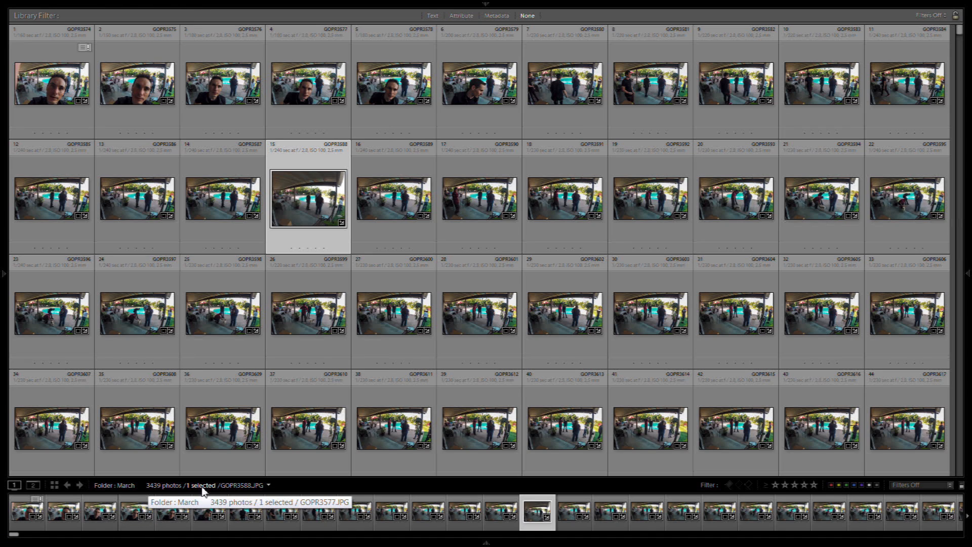
mouse_move(356, 485)
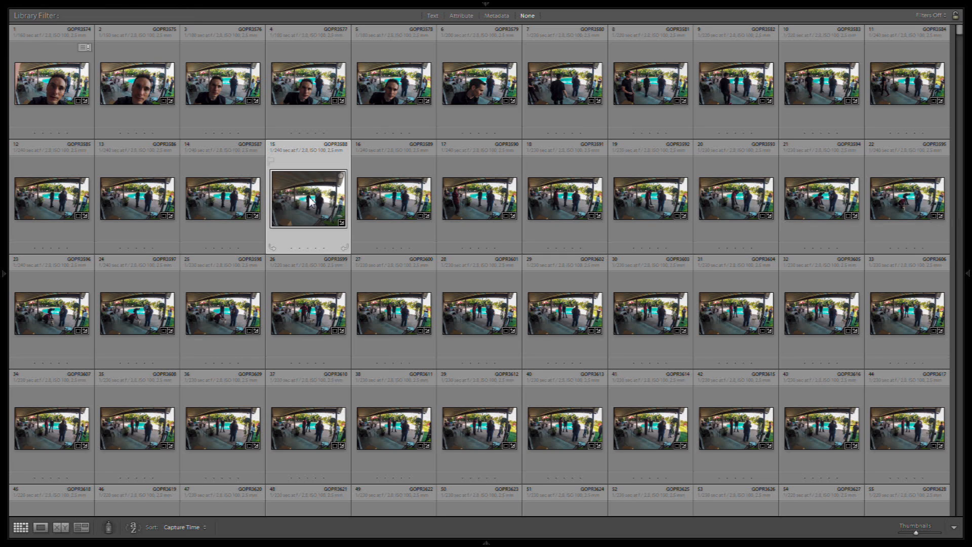
mouse_move(313, 204)
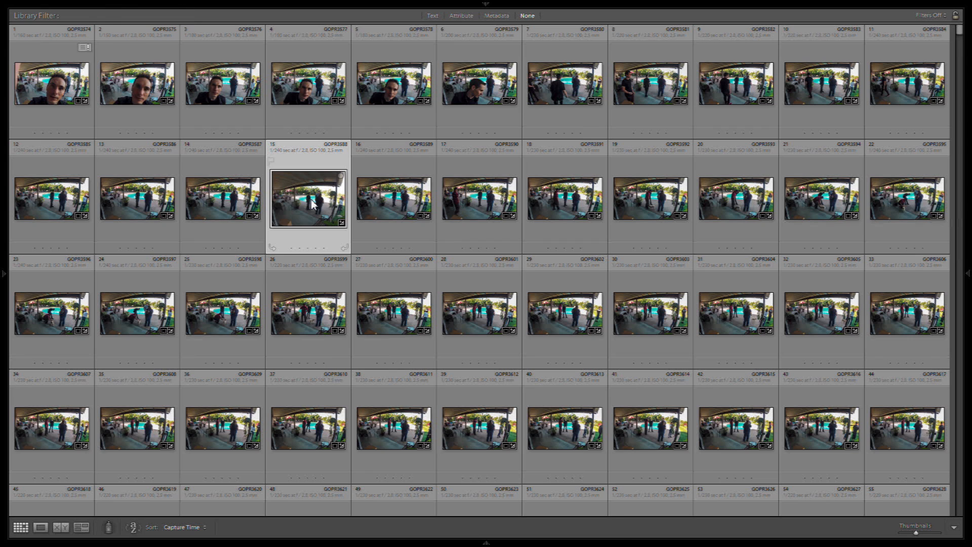
Bring frame GOPR3588 into the Develop module to review its Highlights -100 and Shadows +83
double_click(308, 198)
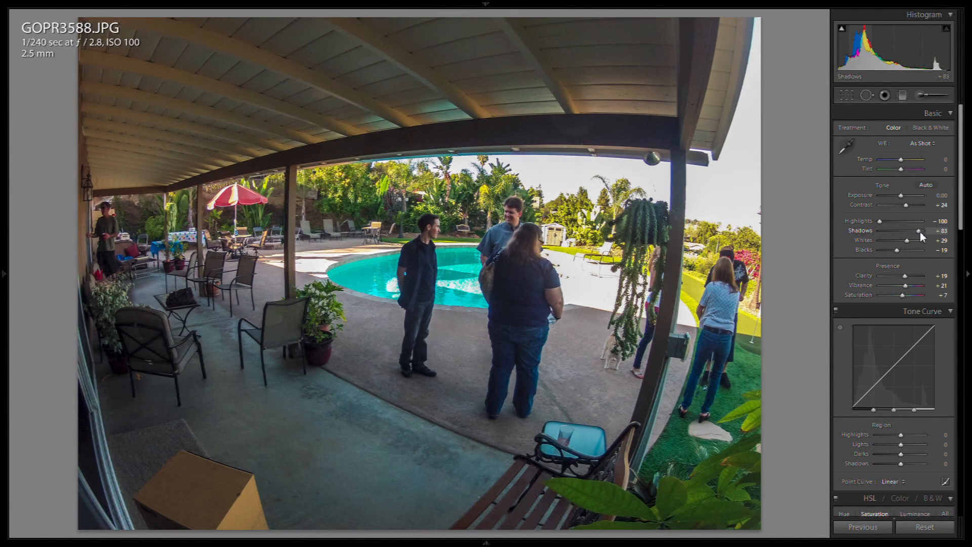
mouse_move(794, 275)
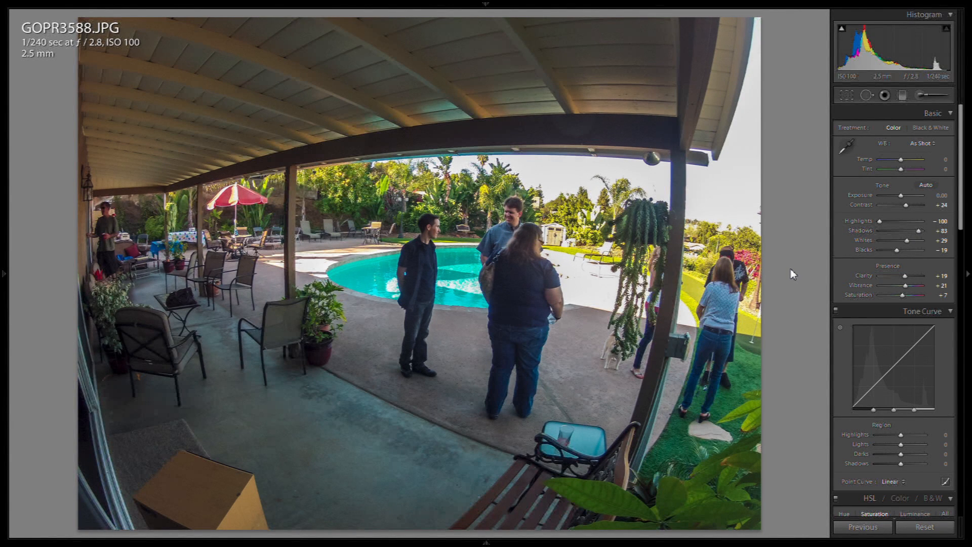
mouse_move(593, 321)
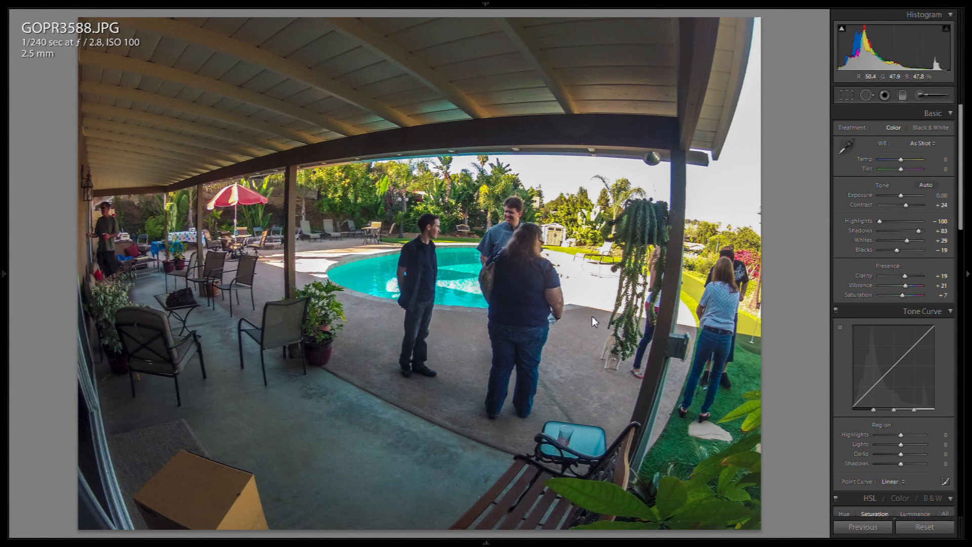
mouse_move(374, 274)
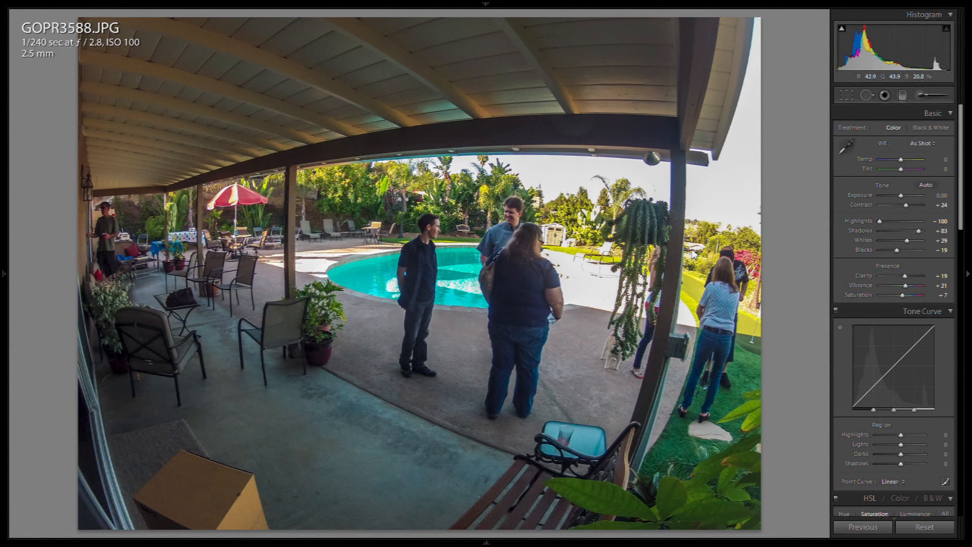
mouse_move(750, 237)
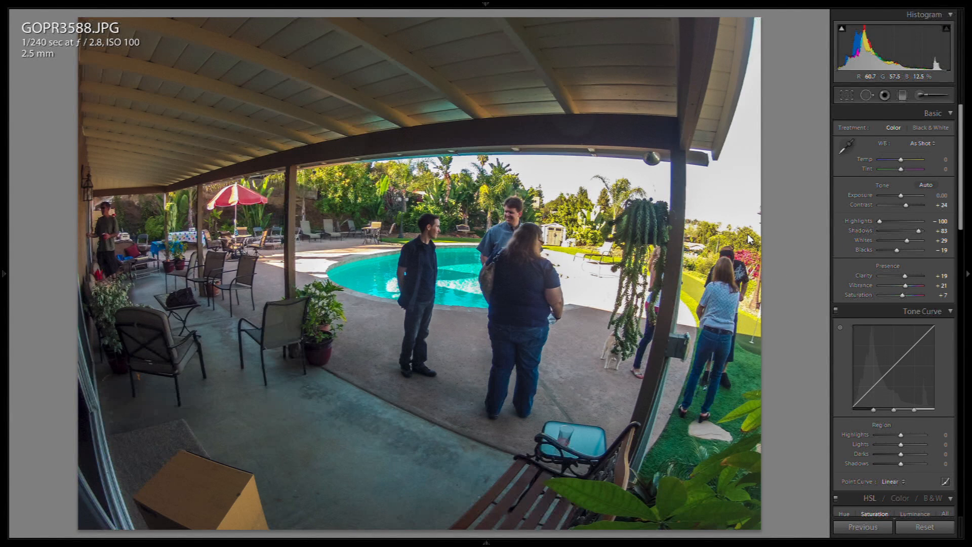
mouse_move(207, 301)
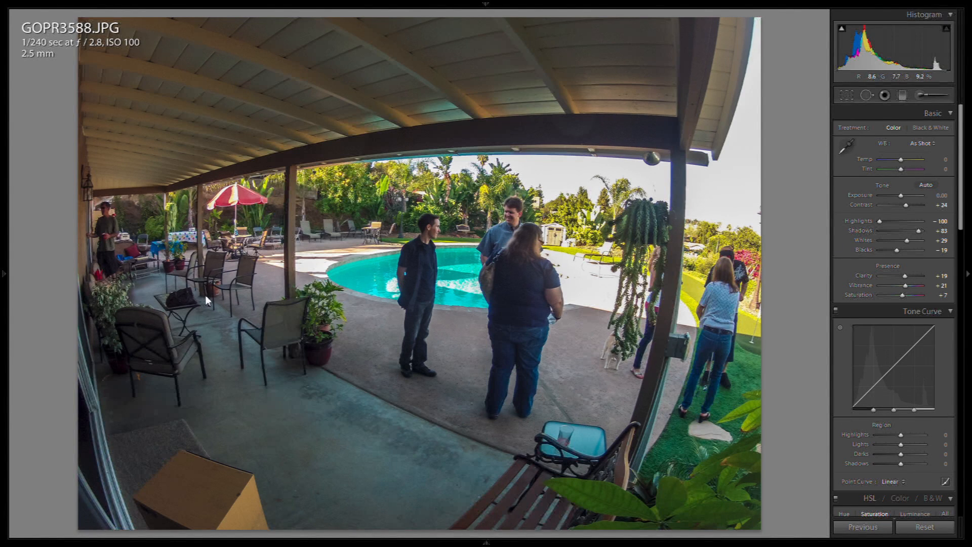
mouse_move(274, 446)
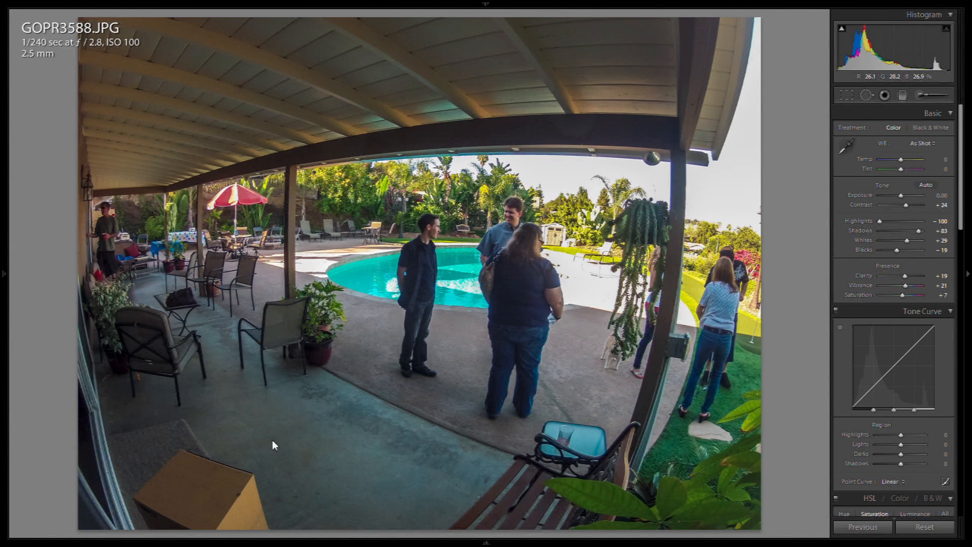
mouse_move(445, 443)
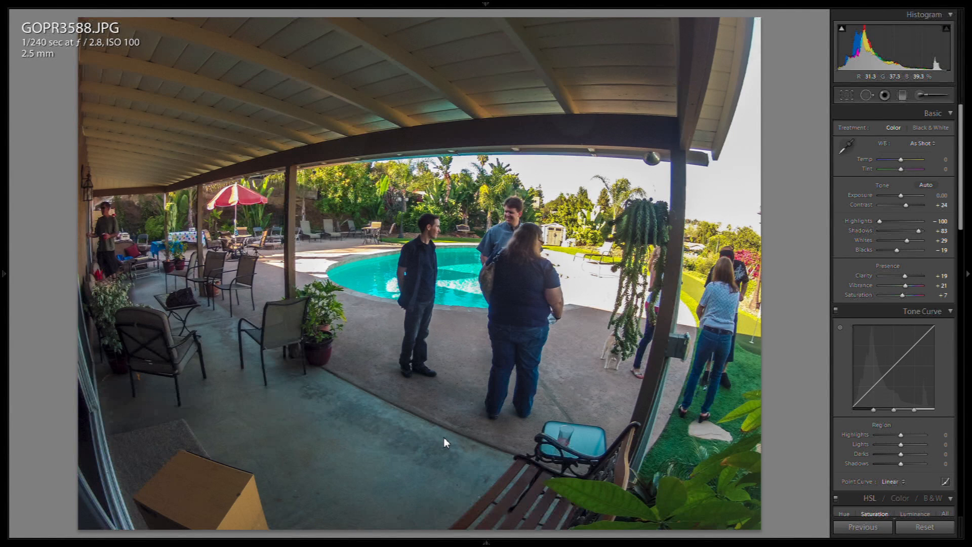
mouse_move(228, 413)
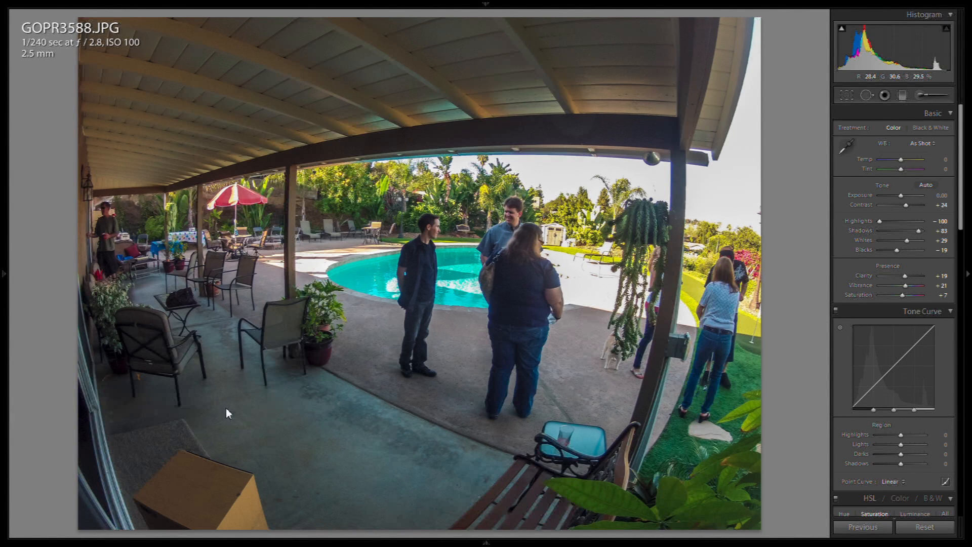
mouse_move(471, 444)
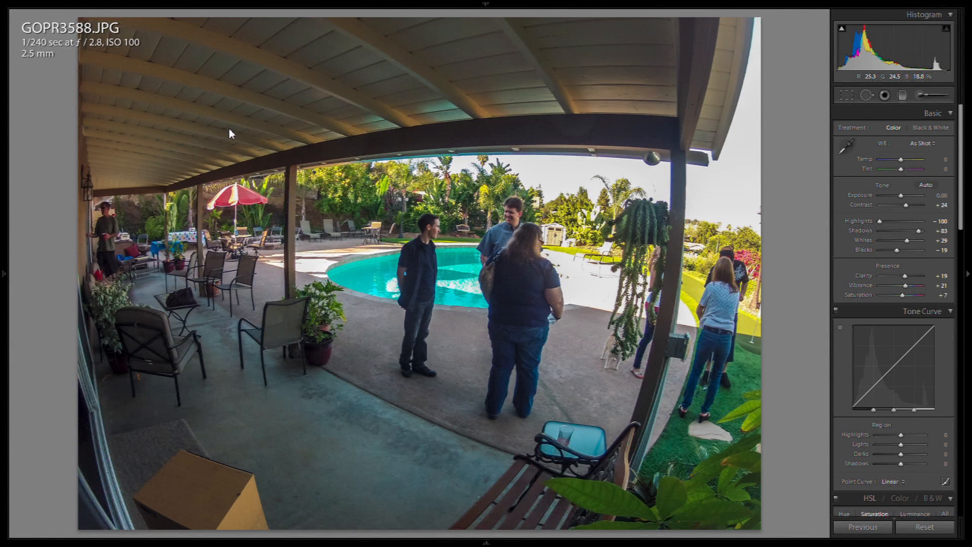
mouse_move(806, 129)
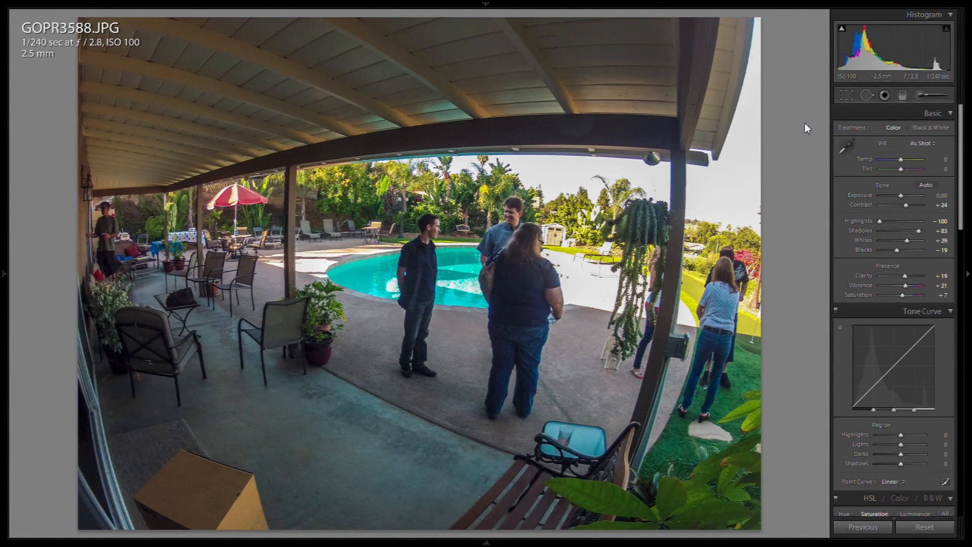
mouse_move(734, 461)
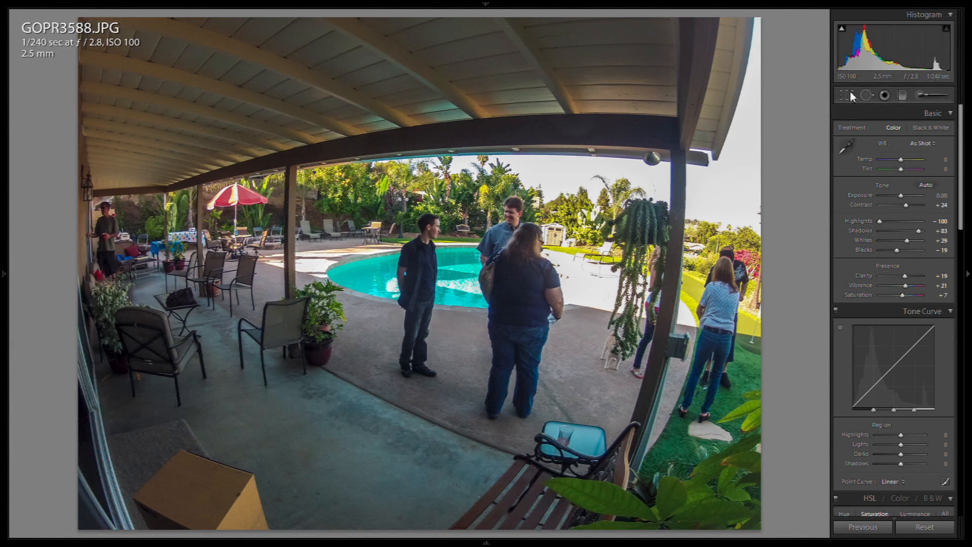
Crop GOPR3588 with the Crop & Straighten tool to a 16 x 9 aspect
left_click(845, 95)
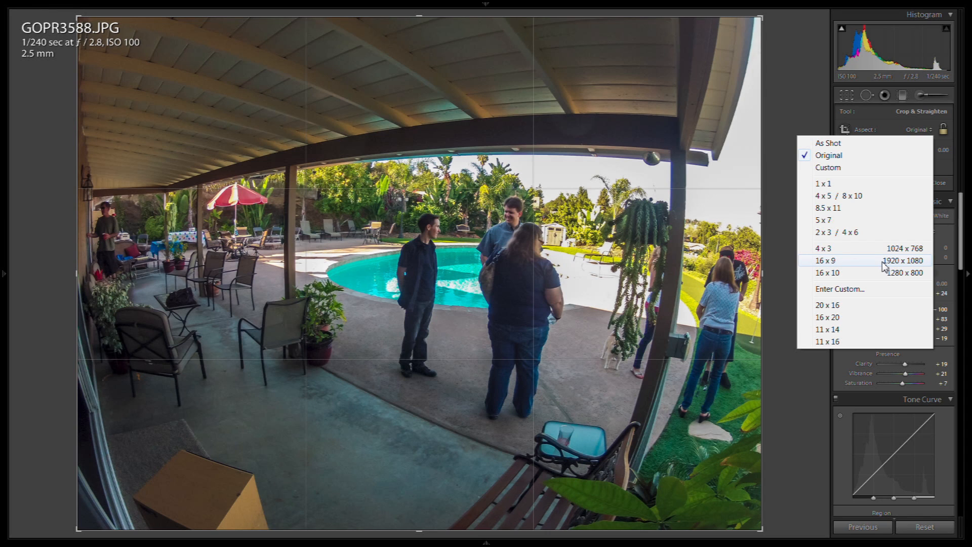
mouse_move(894, 266)
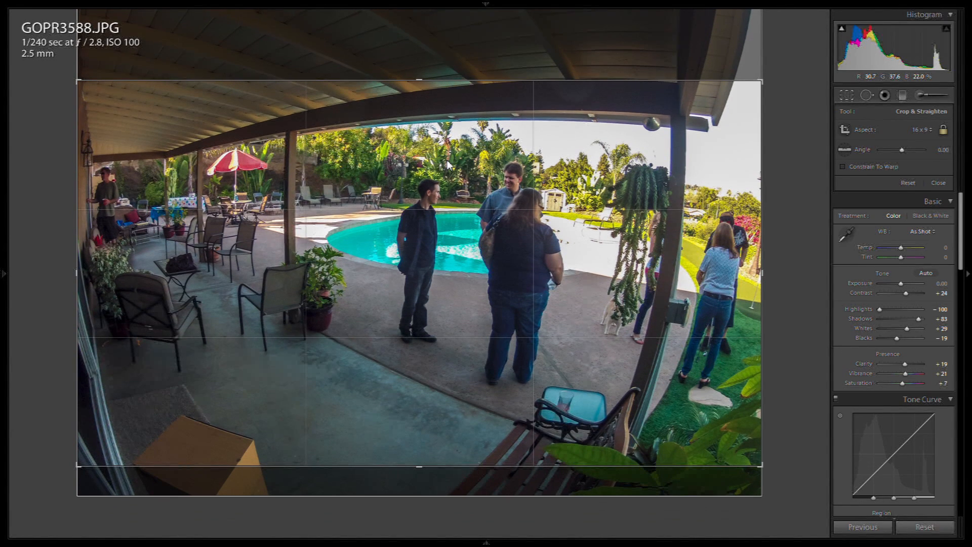
left_click(938, 182)
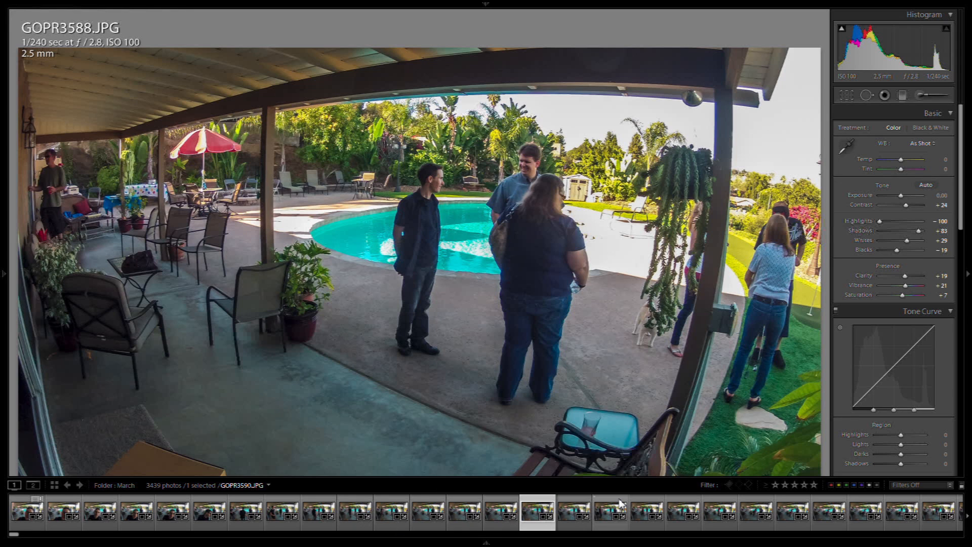
Select all 3439 frames and synchronize GOPR3588's tone, colour and crop settings to them
left_click(537, 512)
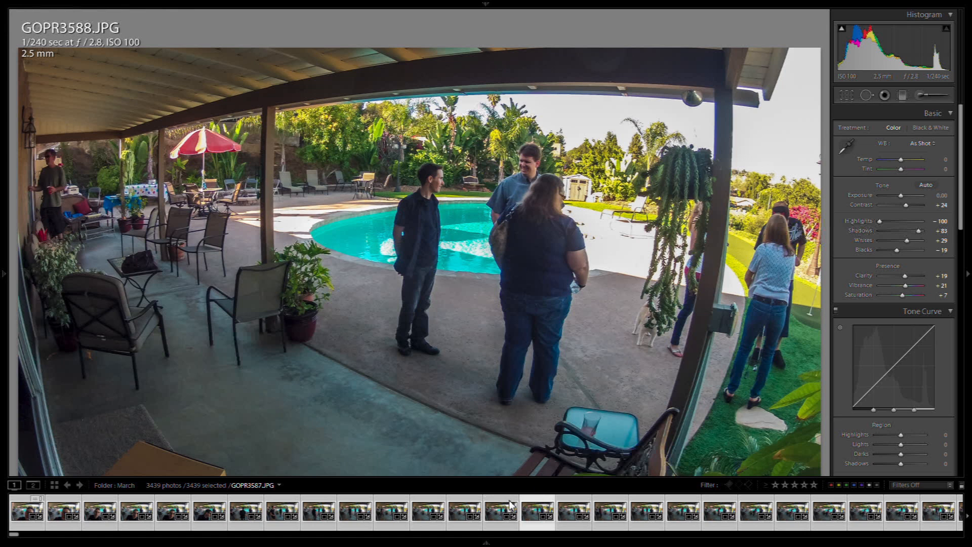
left_click(868, 527)
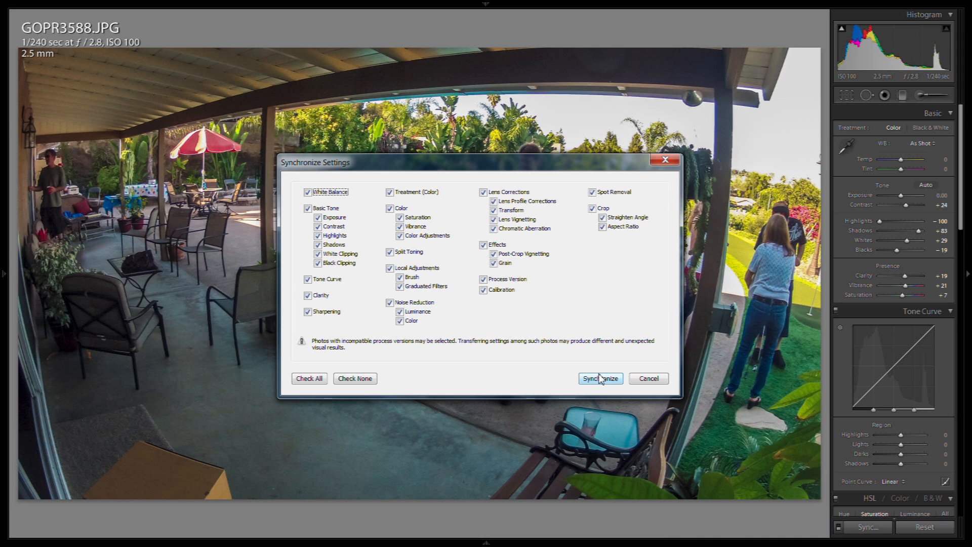
left_click(599, 378)
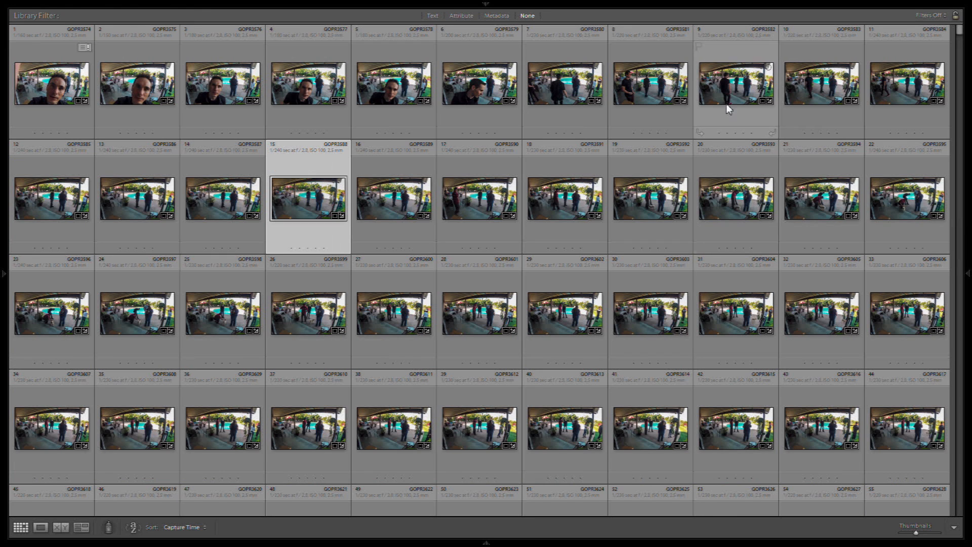
mouse_move(308, 198)
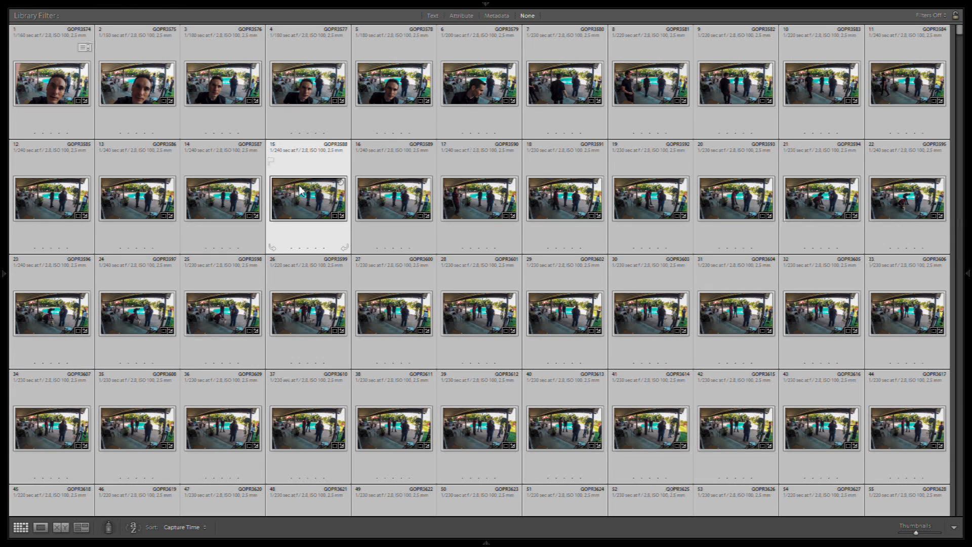
Set the export of the 3439 files to a 1920 px long edge with output sharpening off
right_click(308, 199)
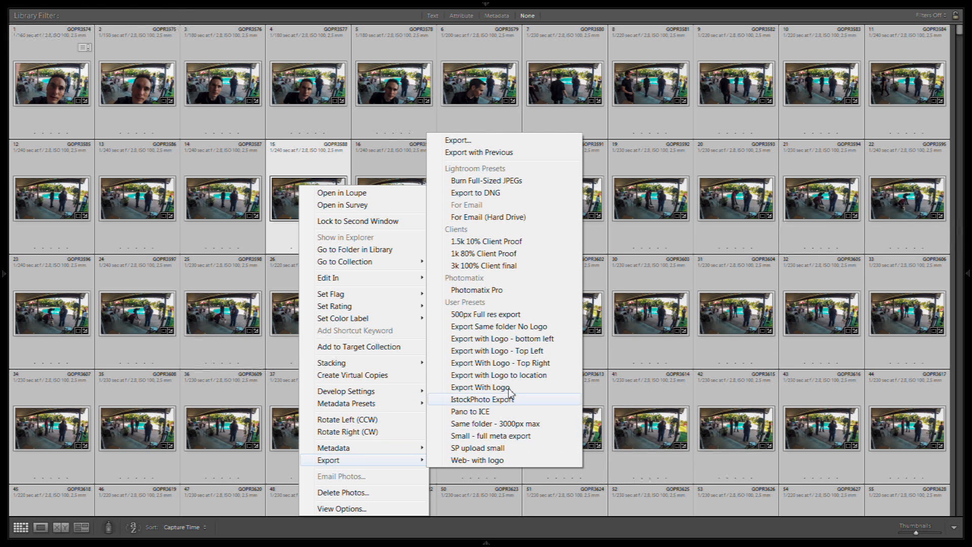
left_click(458, 140)
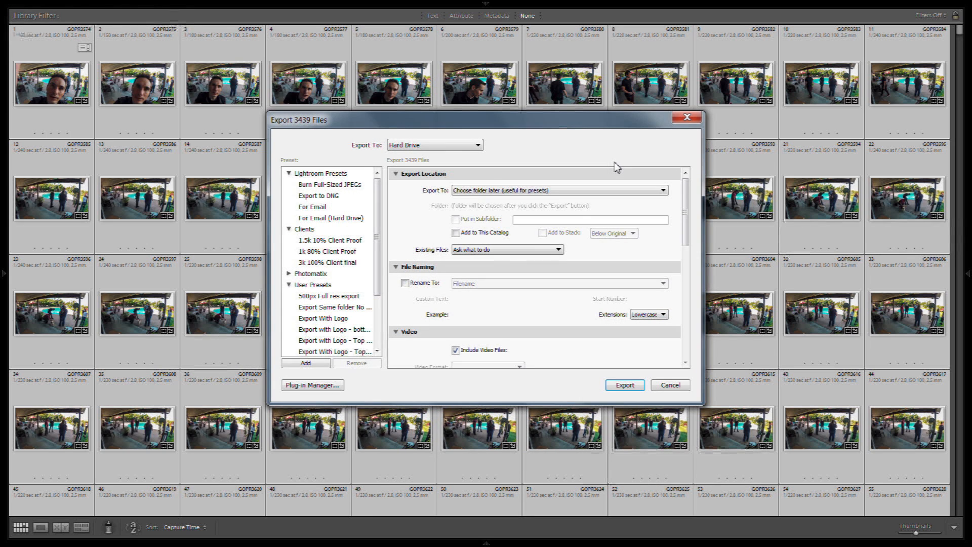
scroll("down", 3)
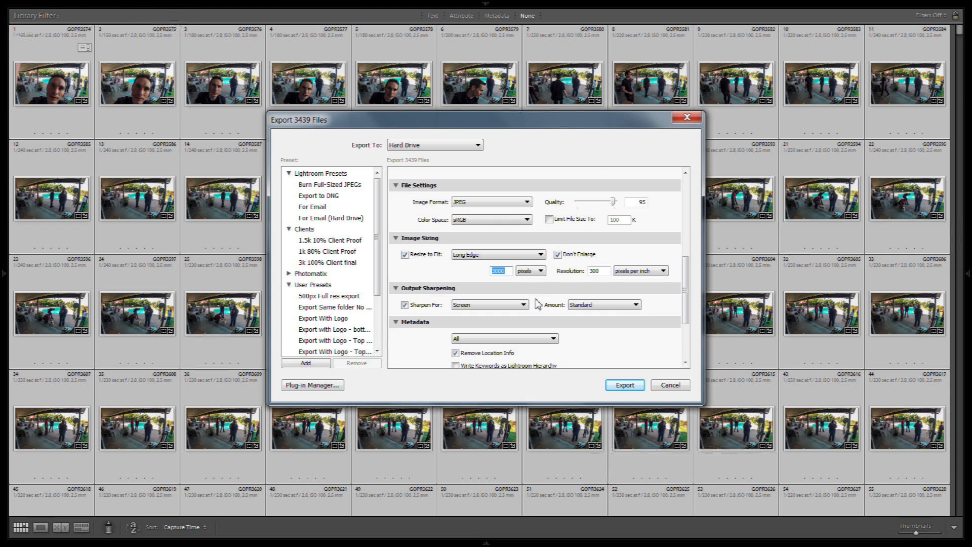
type("1920")
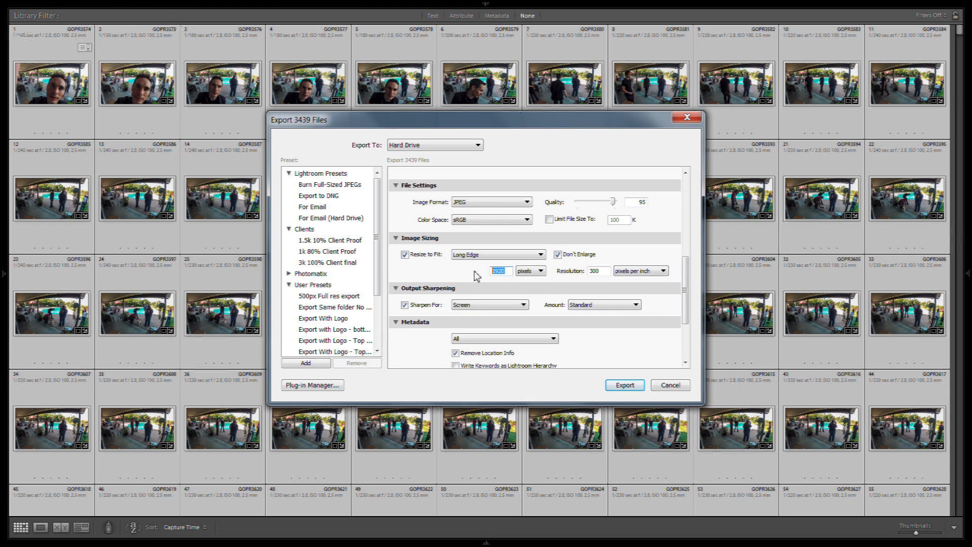
mouse_move(465, 280)
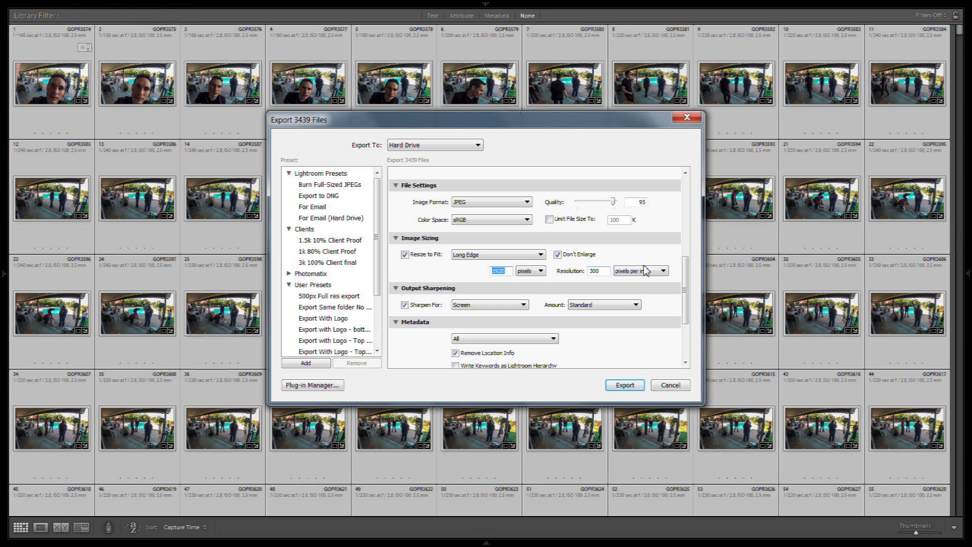
scroll("down", 3)
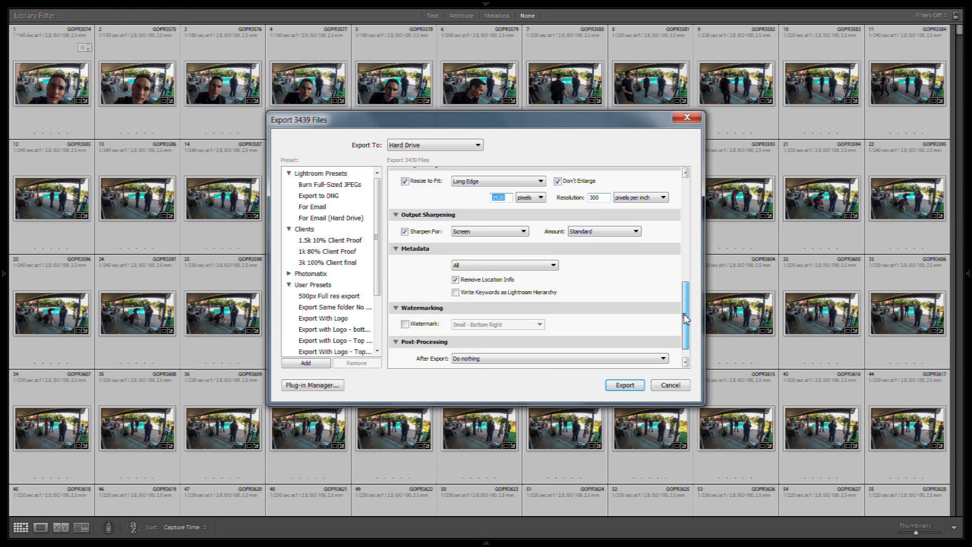
scroll("down", 3)
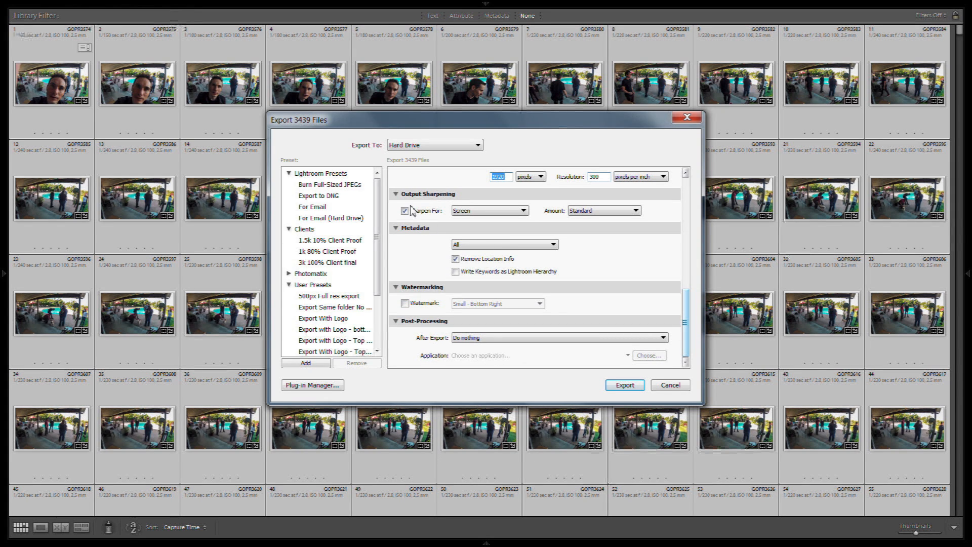
left_click(405, 211)
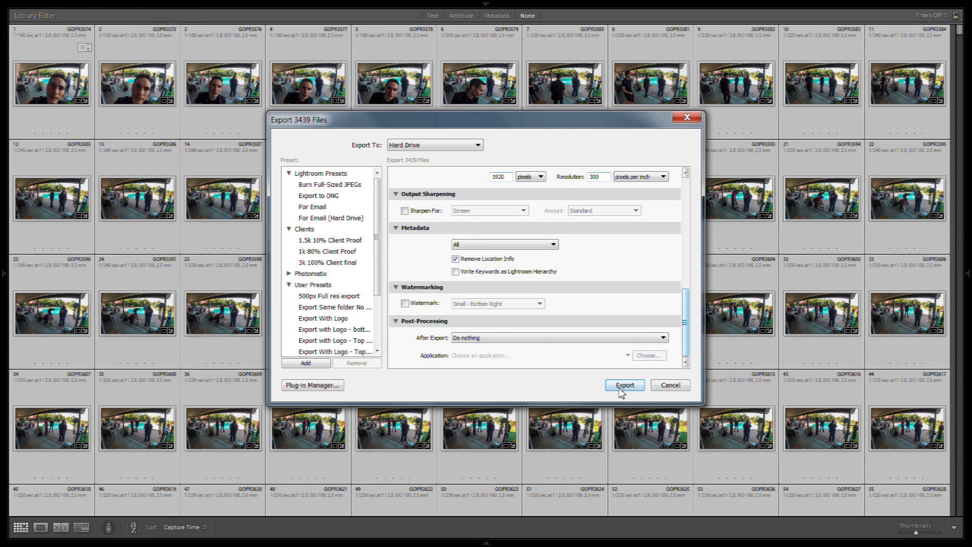
Start the JPEG export with the exports folder as its destination
scroll("up", 3)
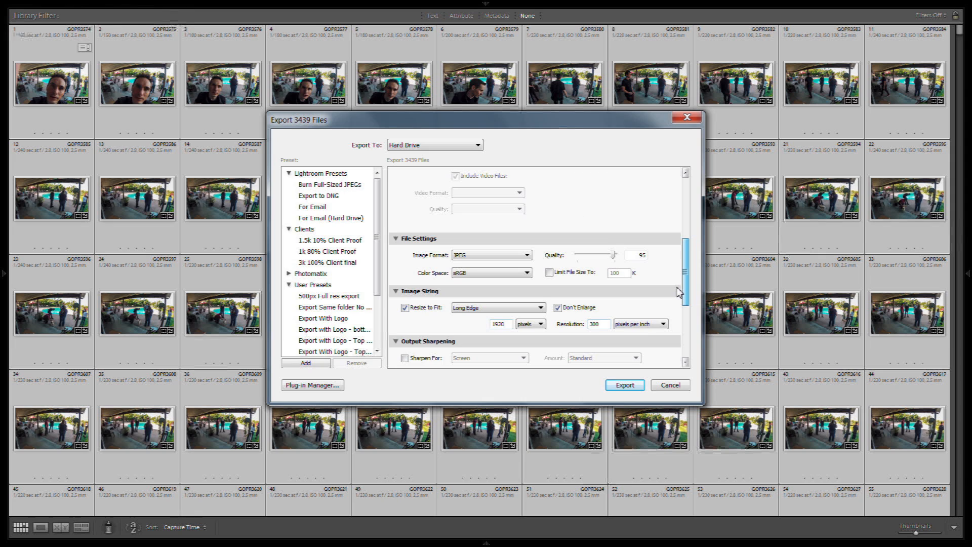
scroll("up", 3)
type("80")
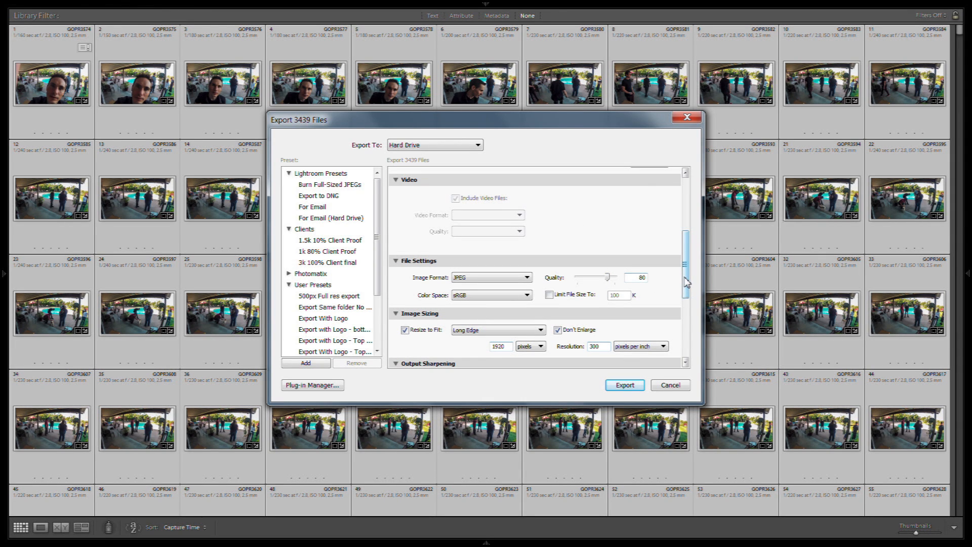
scroll("up", 3)
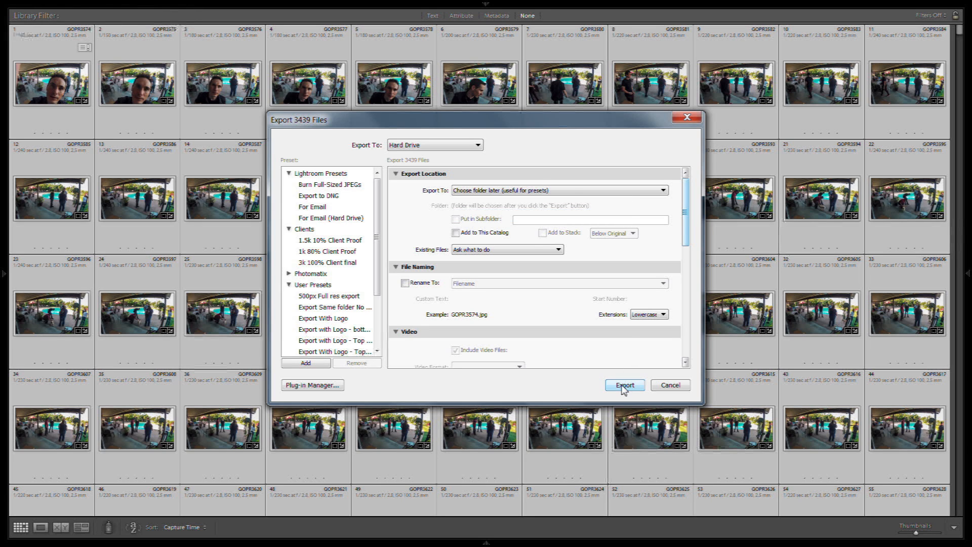
left_click(624, 385)
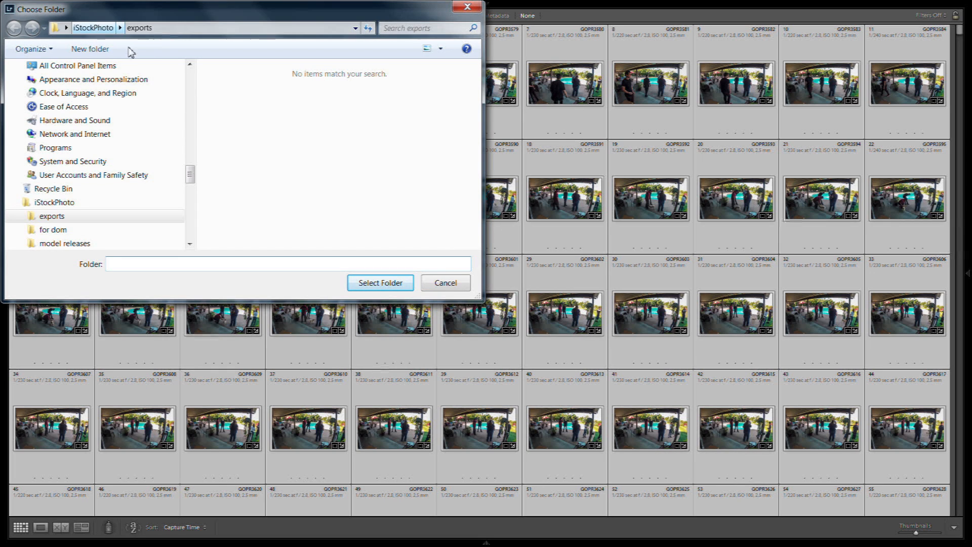
mouse_move(322, 178)
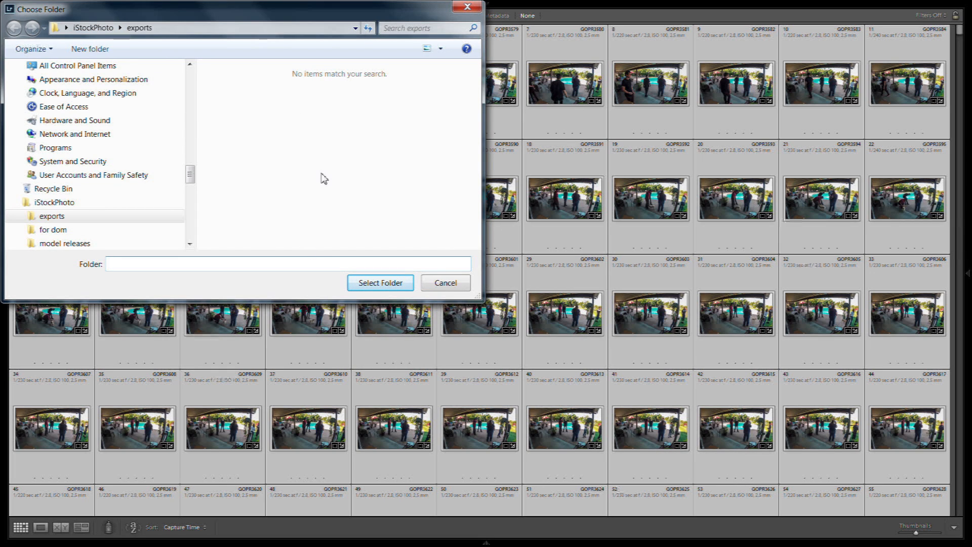
left_click(445, 283)
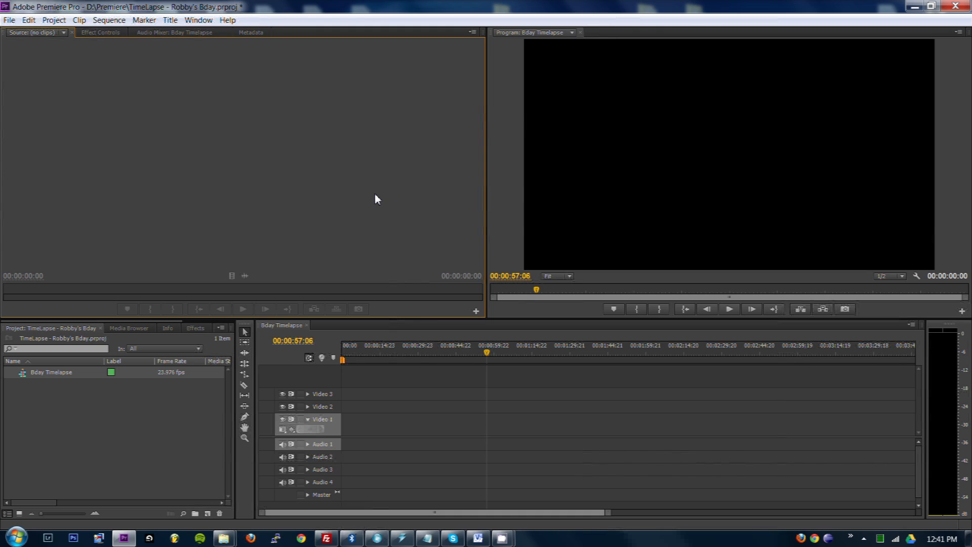
mouse_move(74, 6)
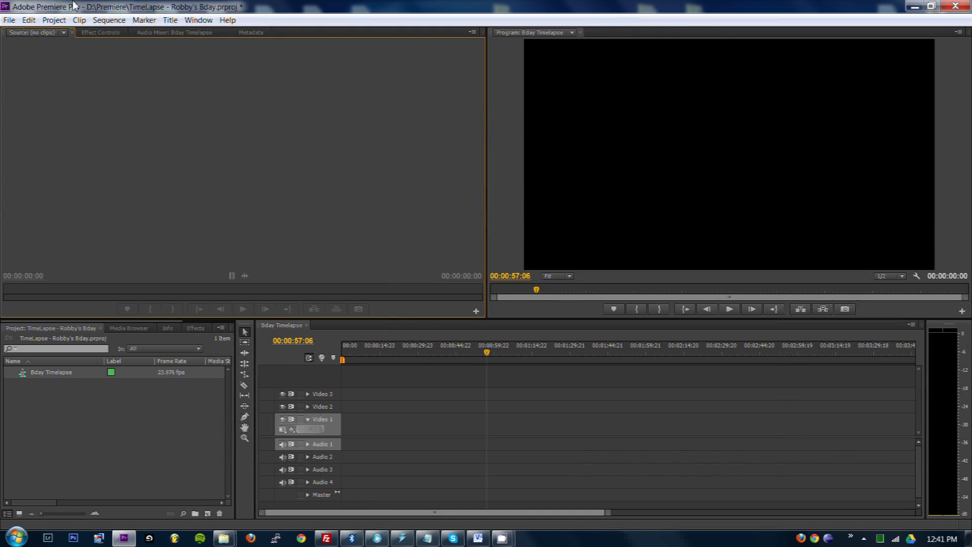
mouse_move(176, 208)
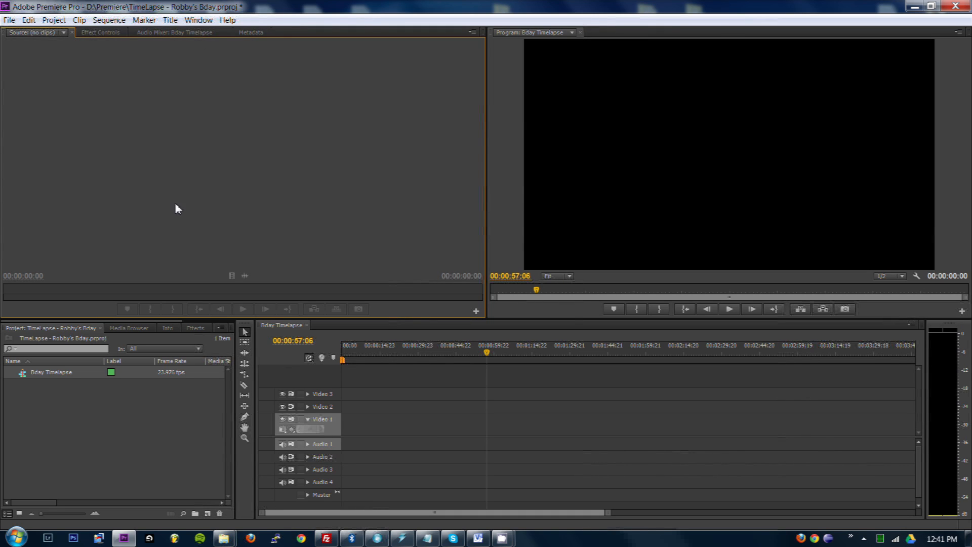
mouse_move(153, 439)
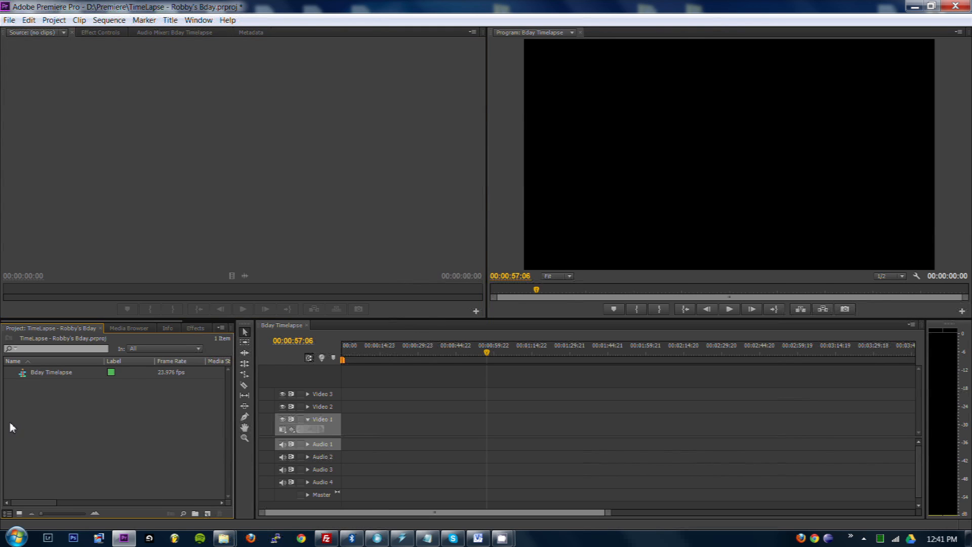
mouse_move(49, 391)
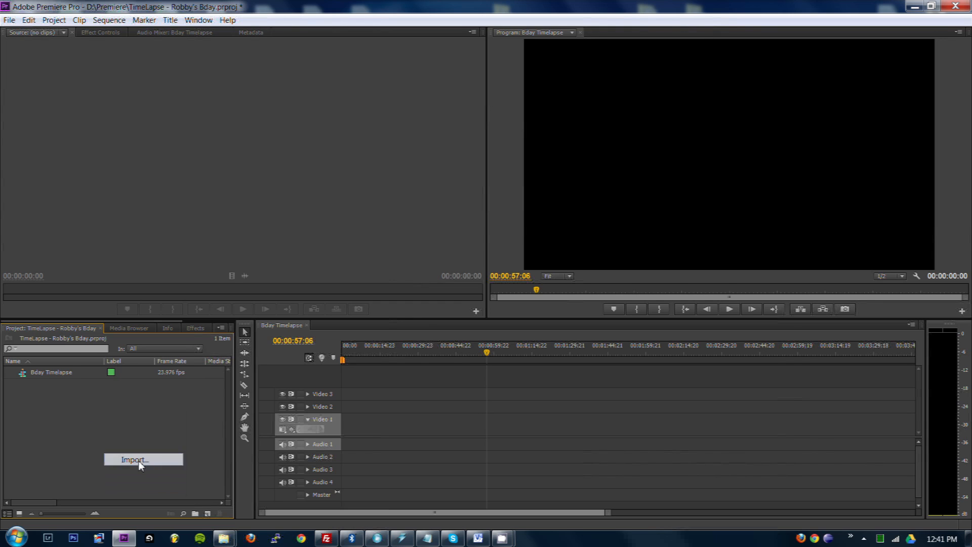
Import GOPR3574.jpg from timelapse - bday as an image sequence, giving one clip
left_click(142, 460)
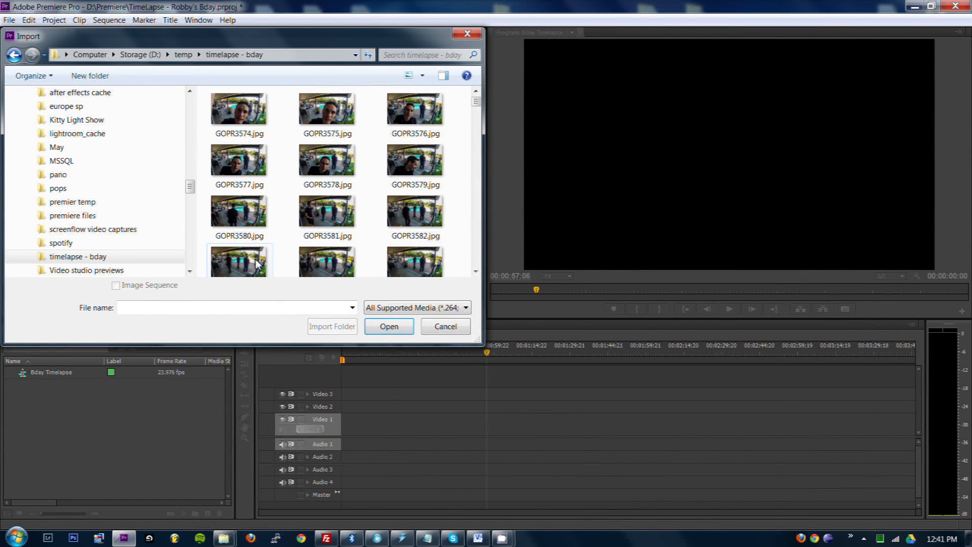
left_click(239, 115)
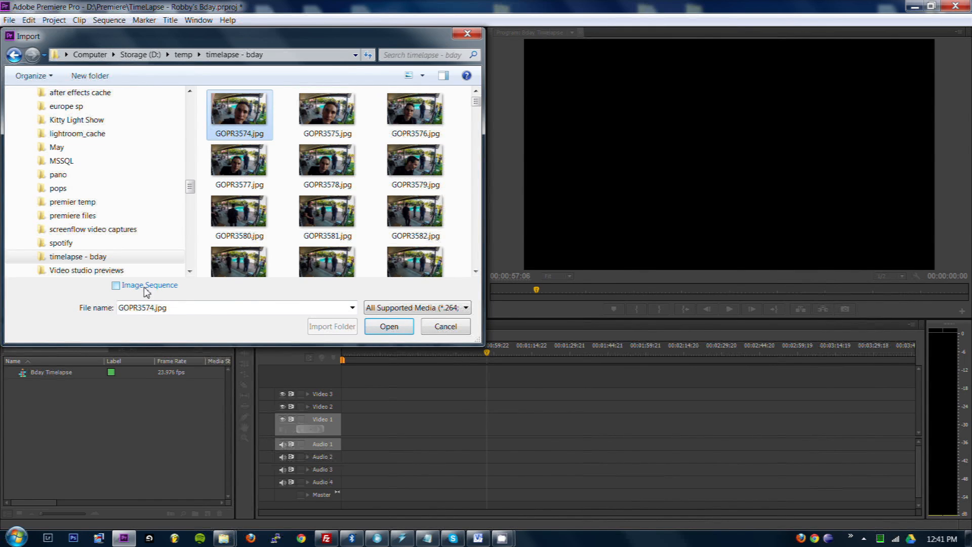
left_click(114, 284)
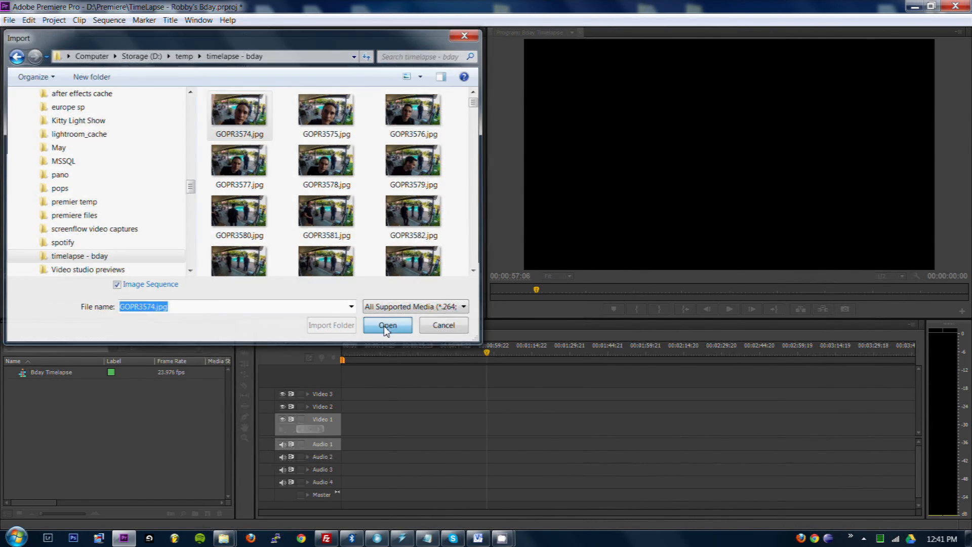
left_click(387, 325)
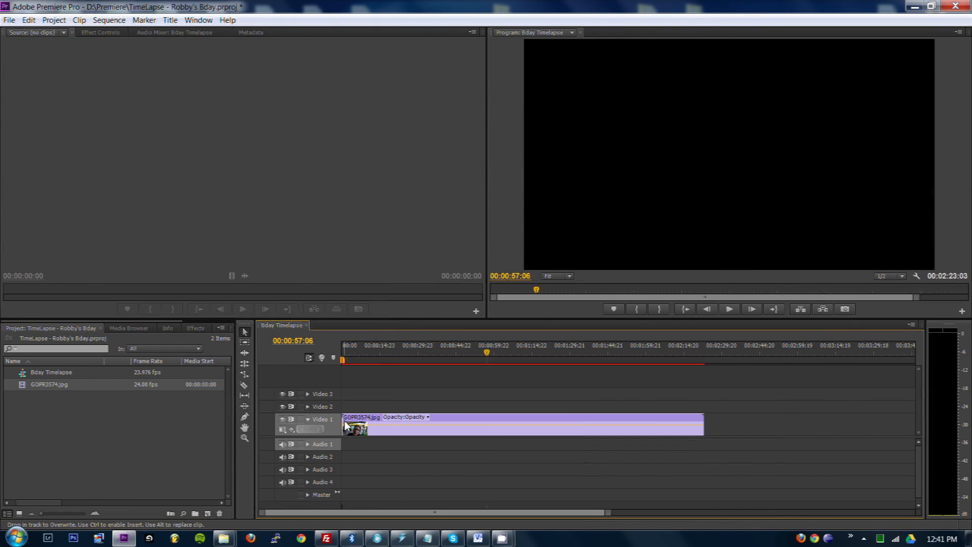
Scrub the 24 fps clip on Video 1, previewing frames near the start, 1:19, 1:51 and the end
left_click(377, 352)
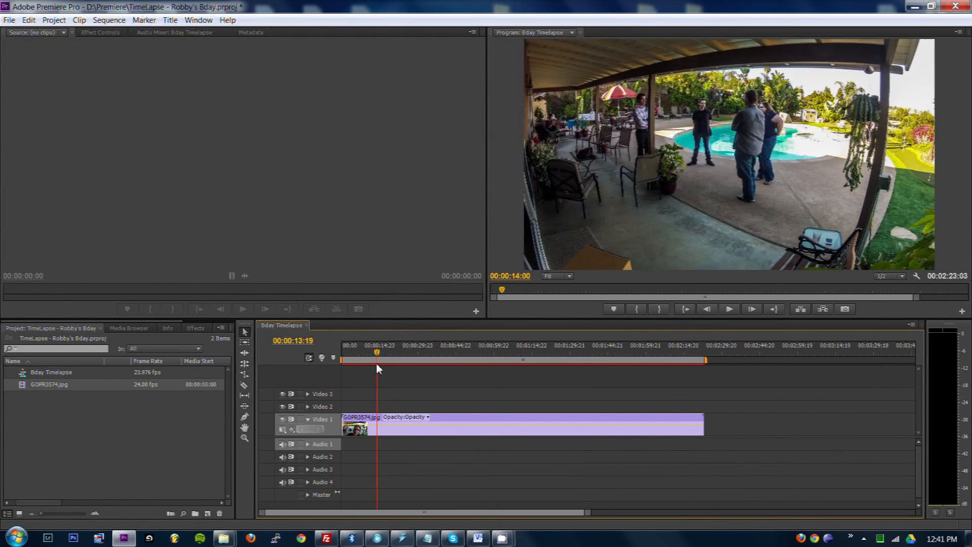
left_click(545, 360)
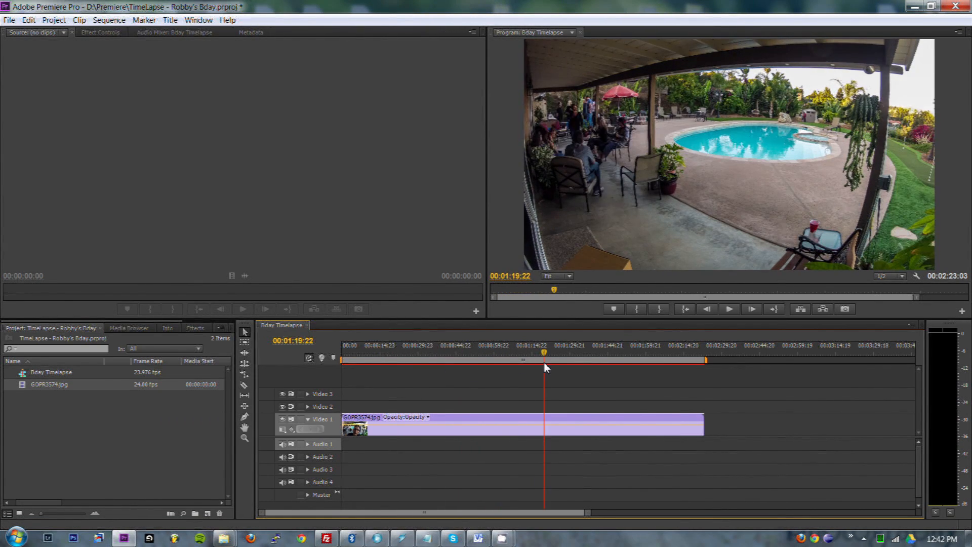
left_click(704, 345)
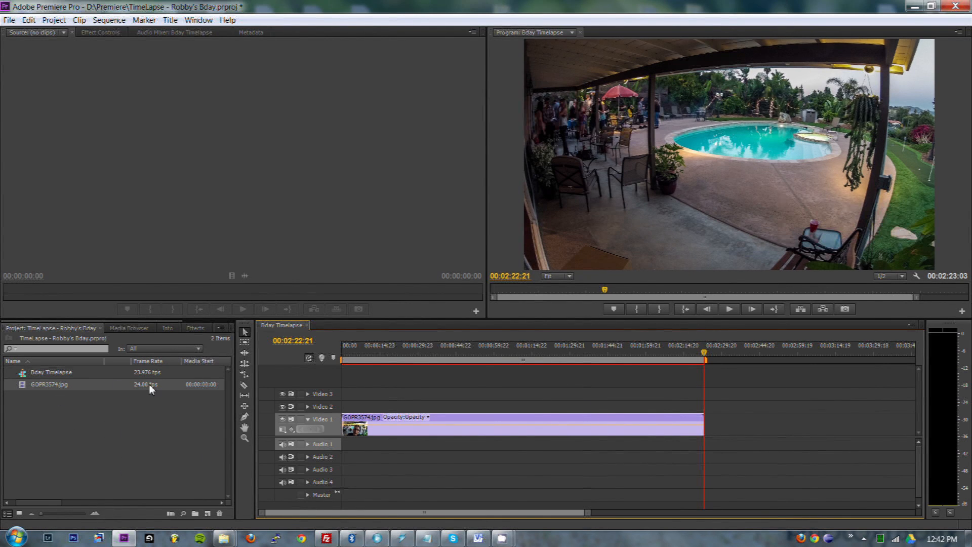
mouse_move(35, 513)
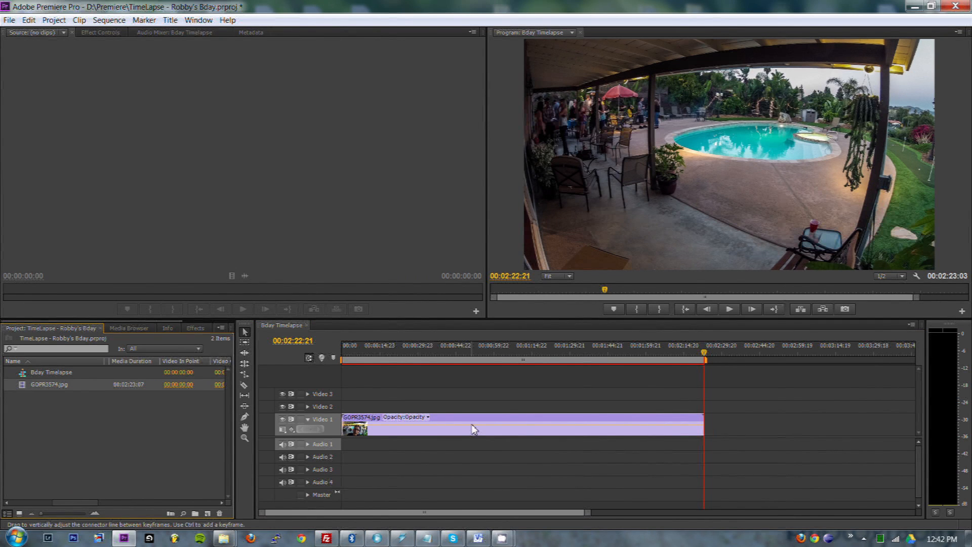
left_click(625, 346)
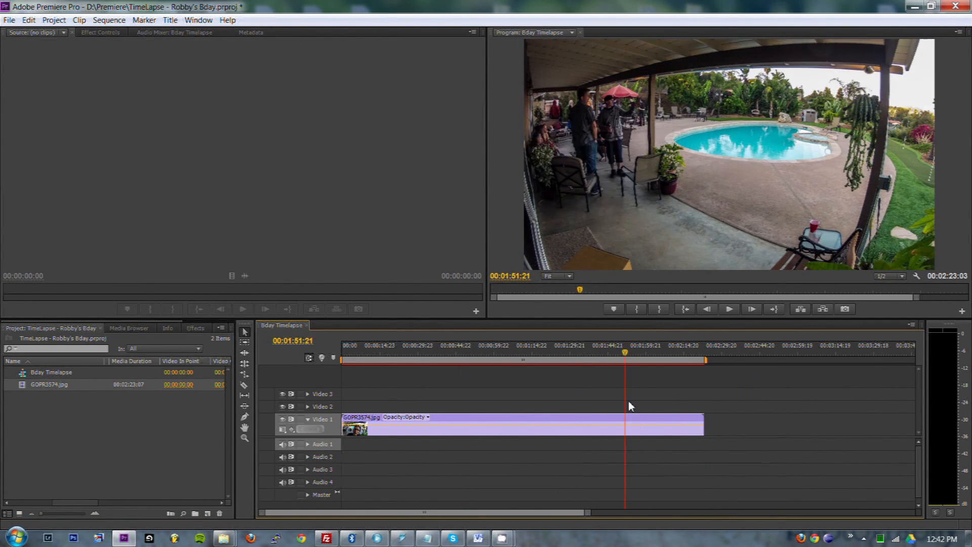
left_click(556, 346)
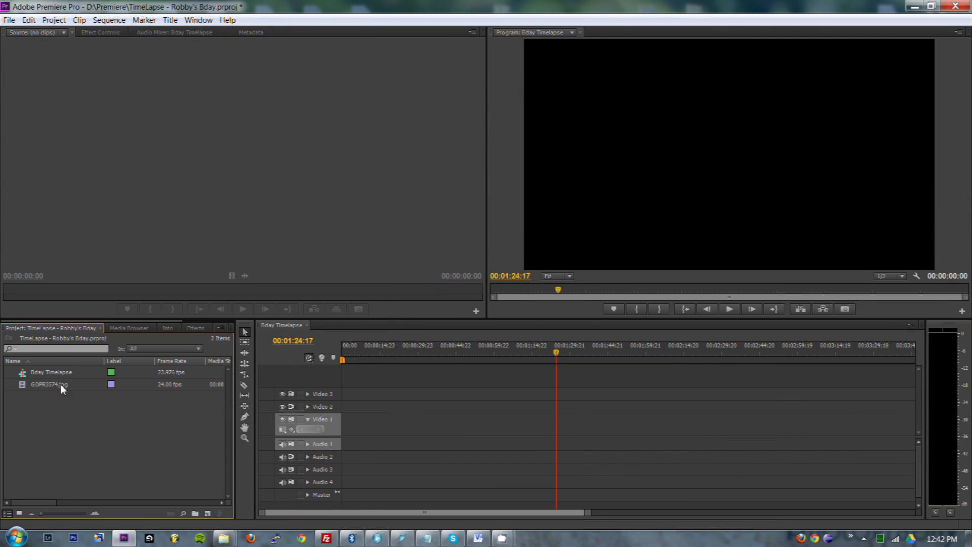
mouse_move(71, 401)
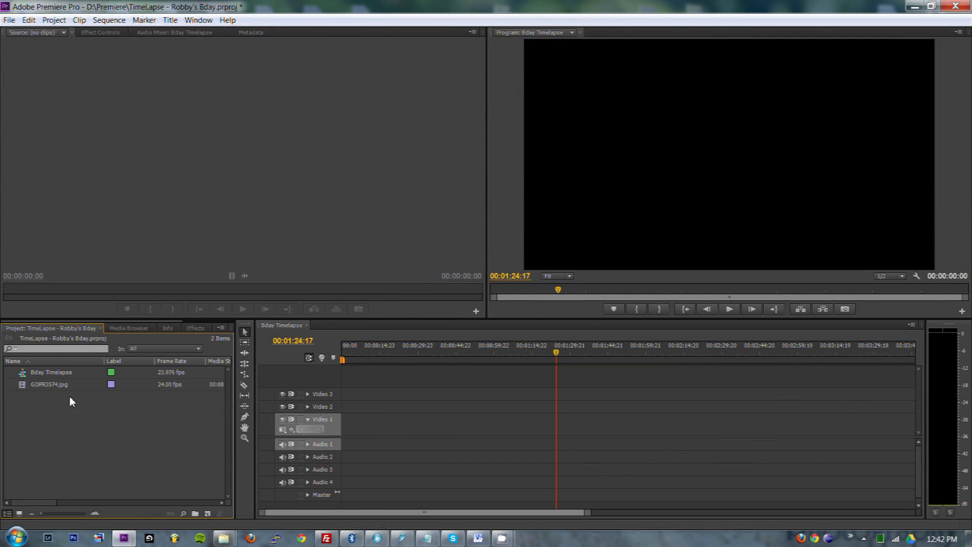
mouse_move(67, 408)
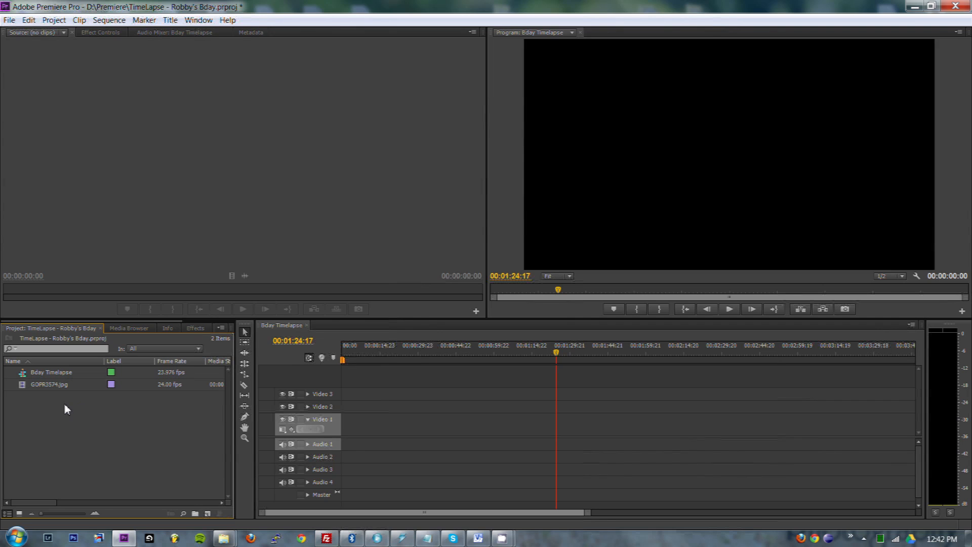
left_click(9, 20)
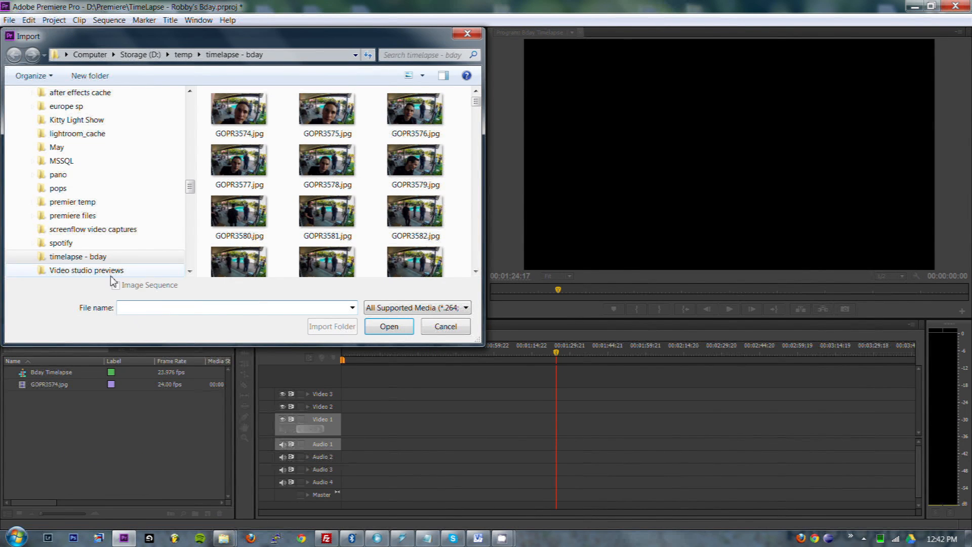
left_click(444, 325)
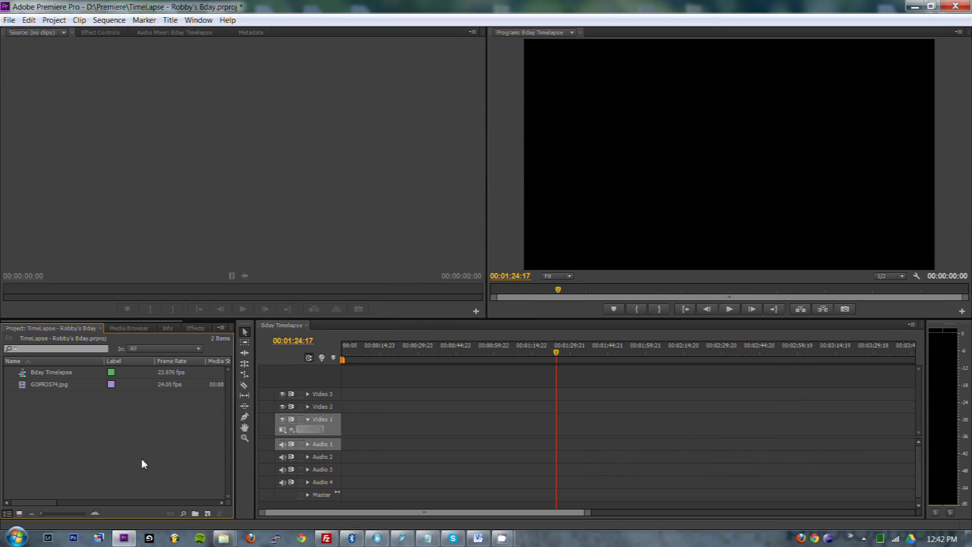
mouse_move(134, 220)
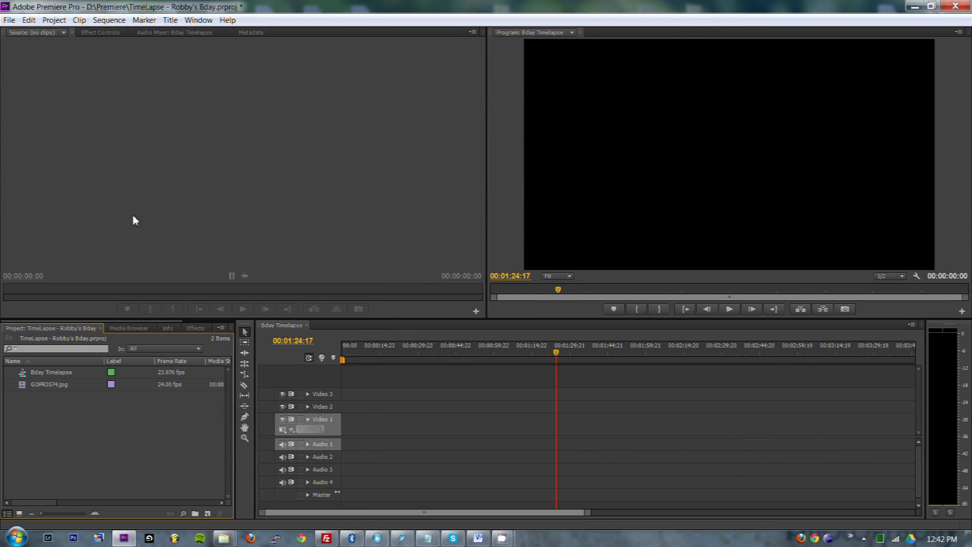
In Preferences > Media, set Indeterminate Media Timebase to 60.00 fps
left_click(29, 21)
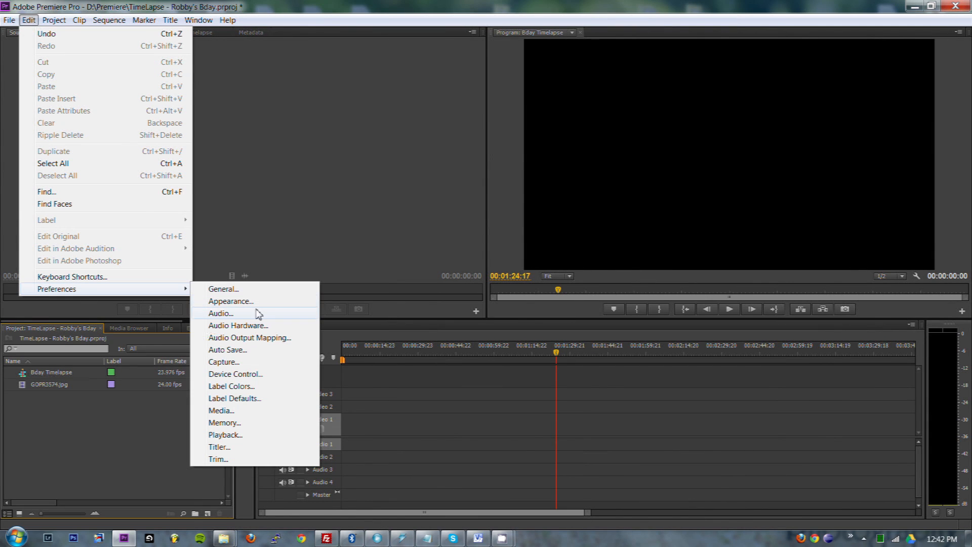
mouse_move(236, 435)
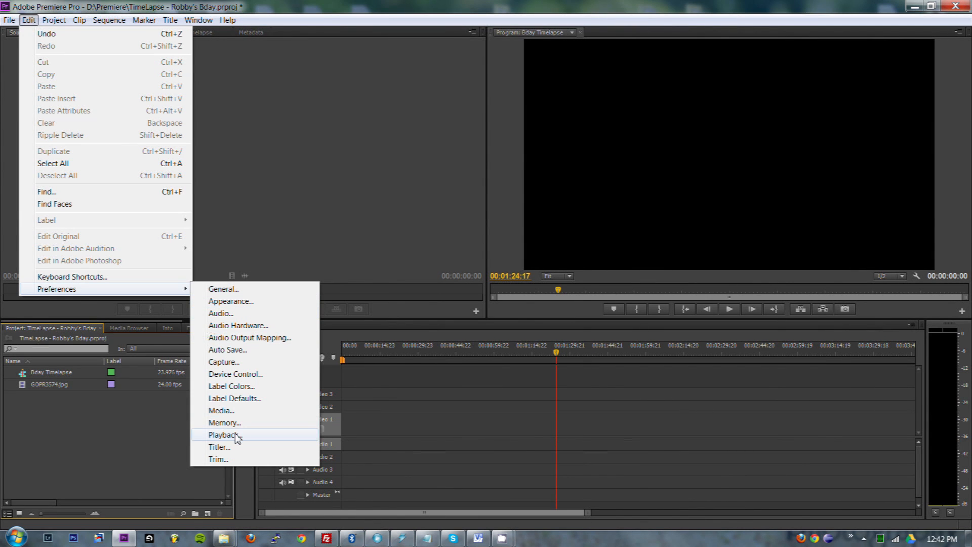
left_click(224, 435)
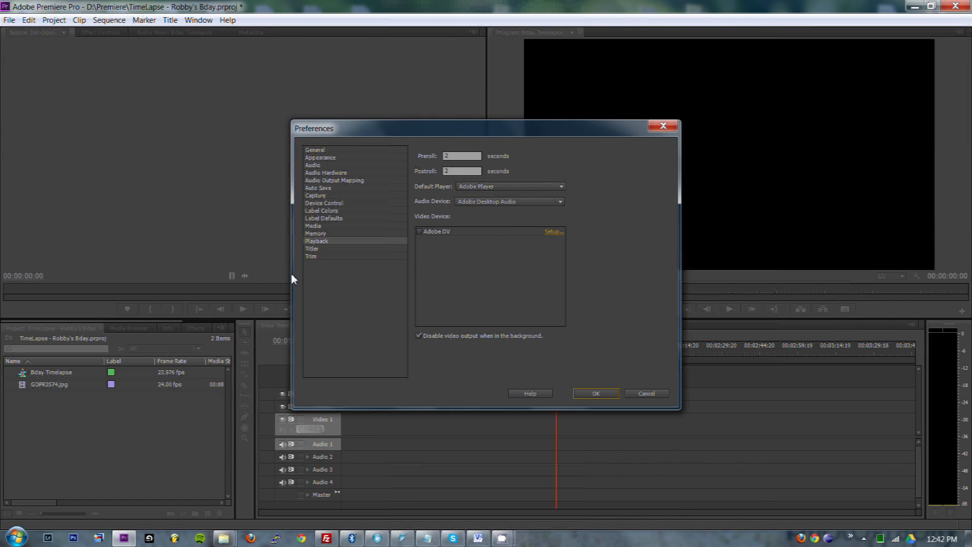
left_click(313, 225)
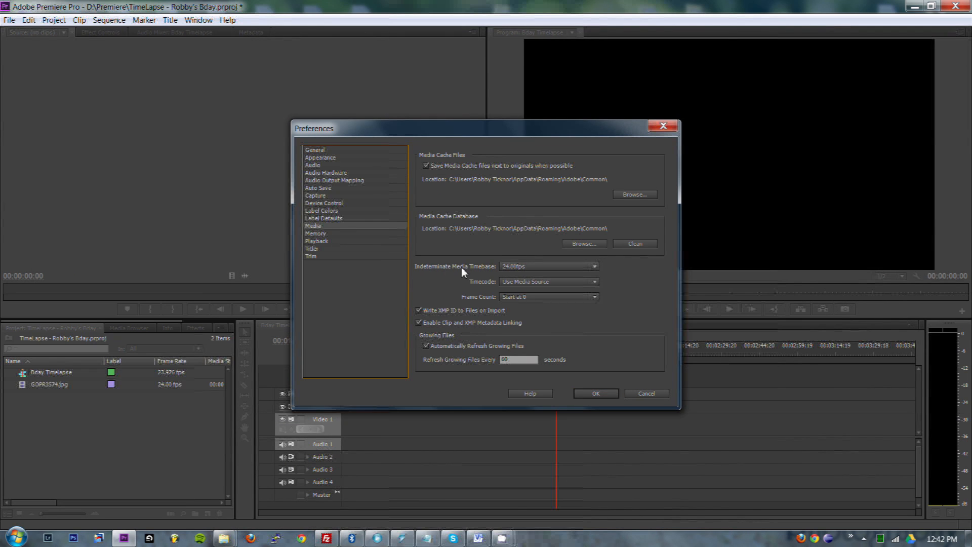
mouse_move(477, 271)
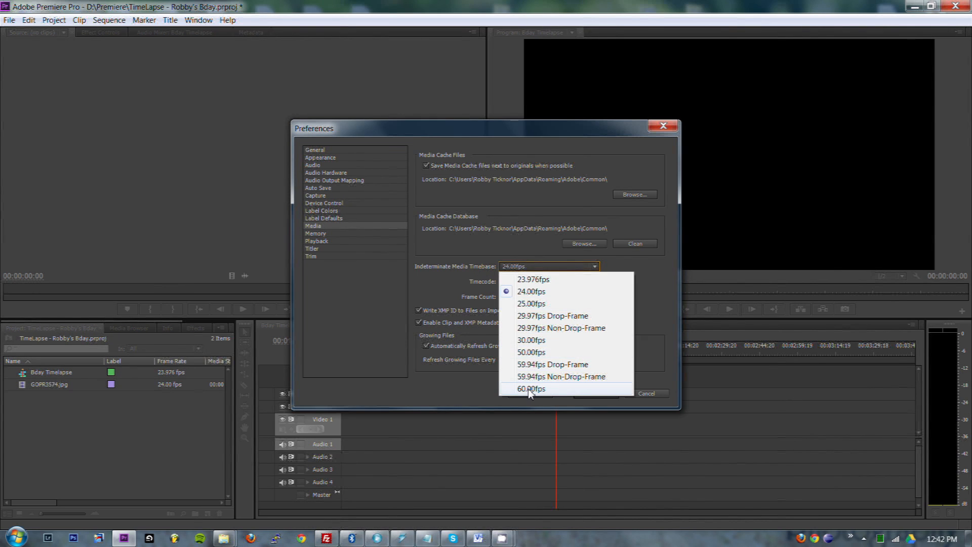
left_click(532, 389)
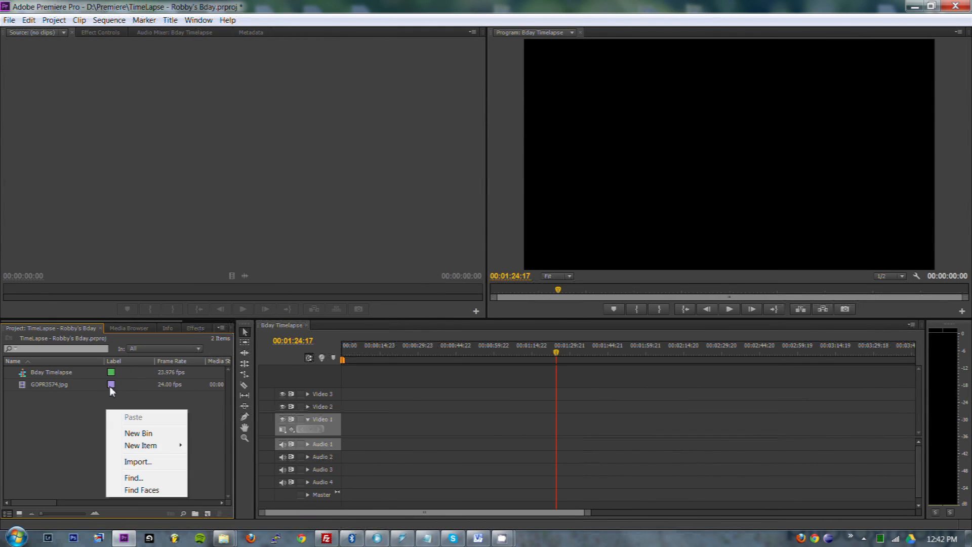
Re-import GOPR3574.jpg as an image sequence, now a clip about 57 seconds long at 60 fps
left_click(138, 462)
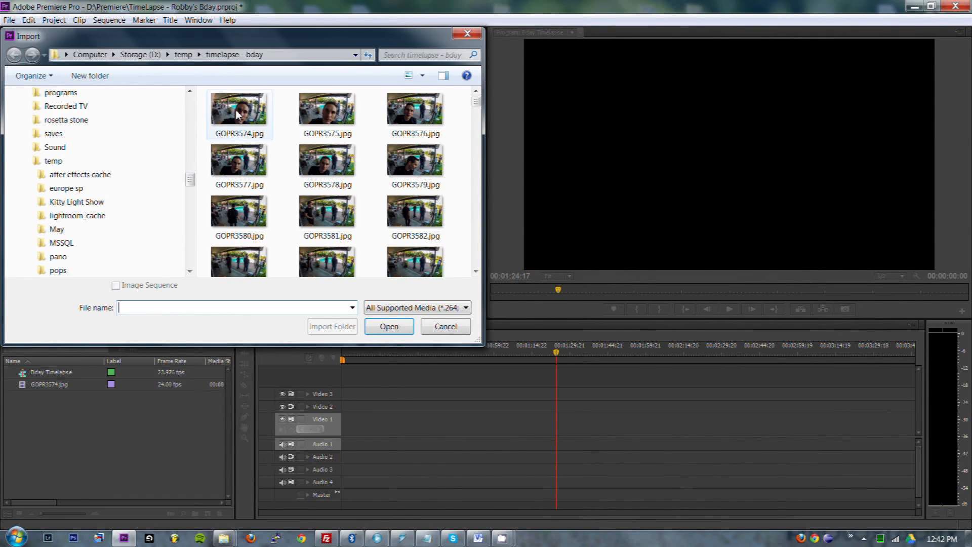
left_click(115, 286)
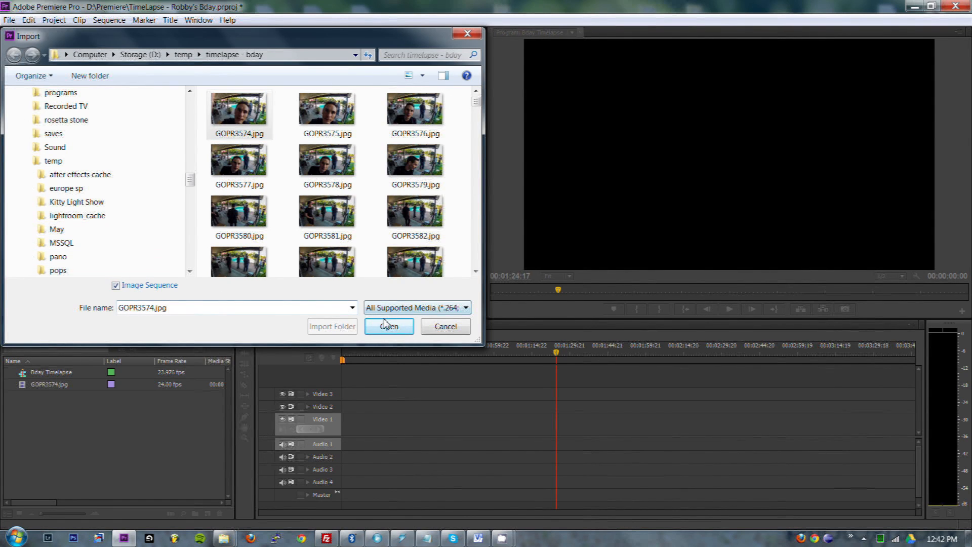
left_click(389, 326)
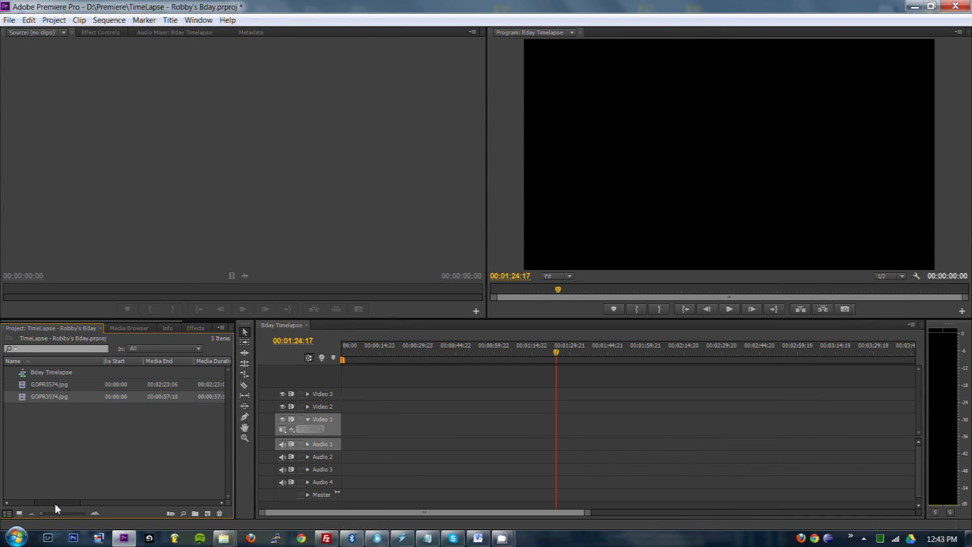
mouse_move(177, 388)
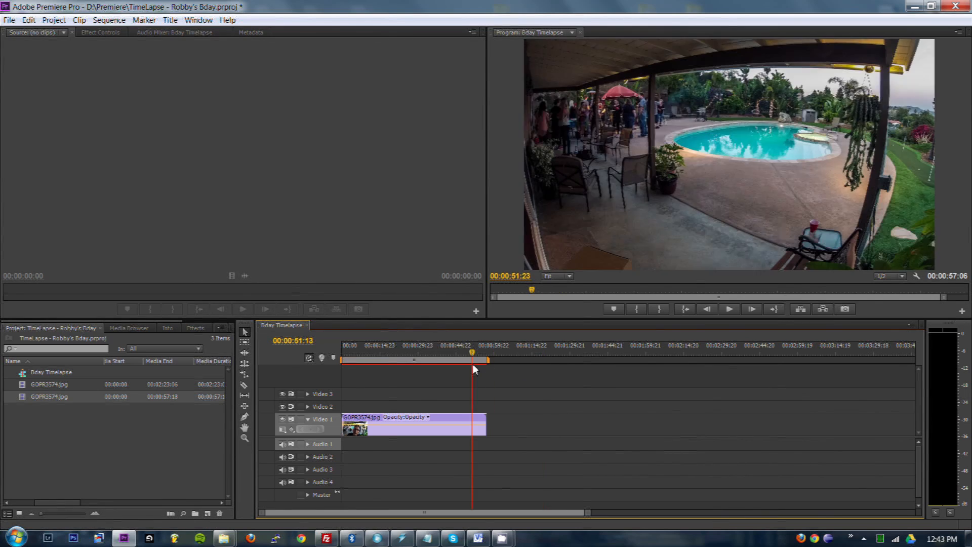
Play the 57-second clip on Video 1 from around 31 seconds
left_click(421, 360)
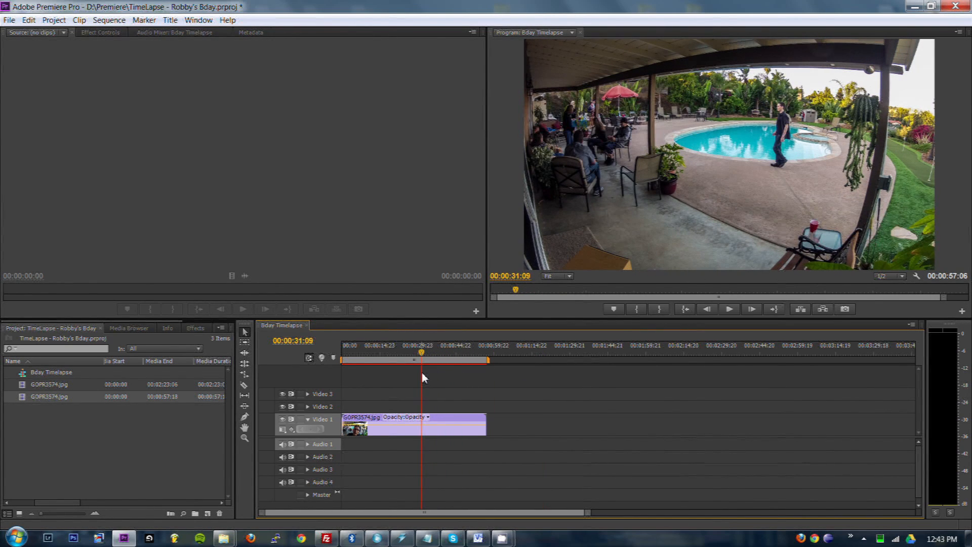
left_click(730, 309)
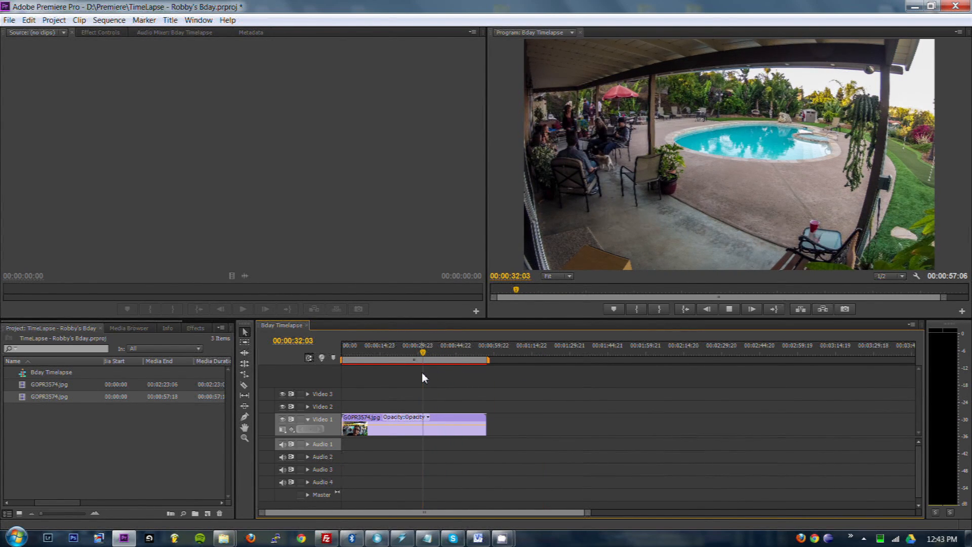
left_click(427, 359)
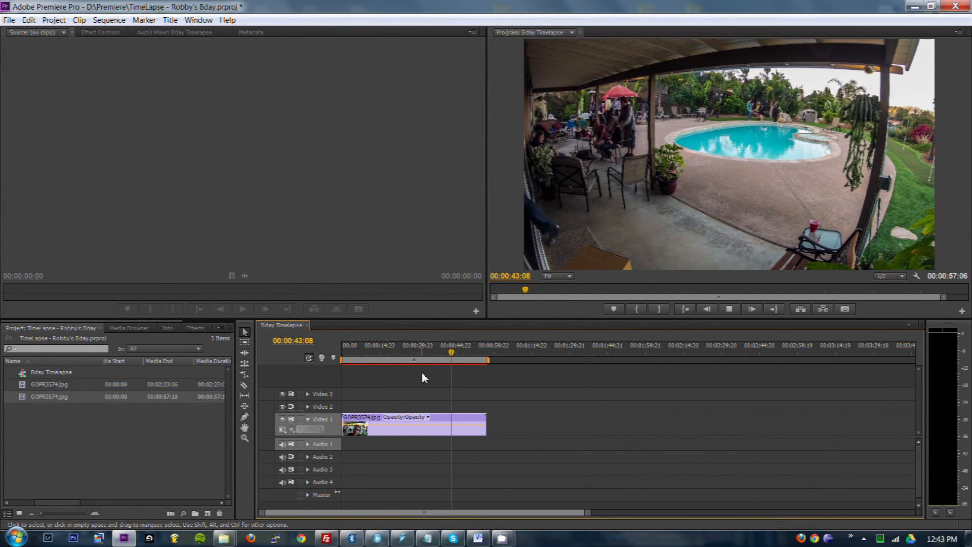
left_click(457, 345)
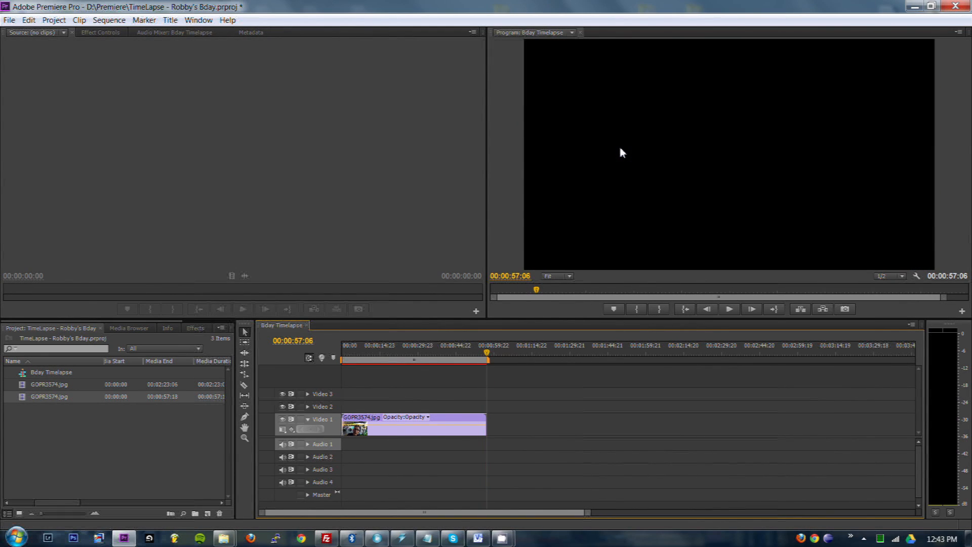
mouse_move(489, 360)
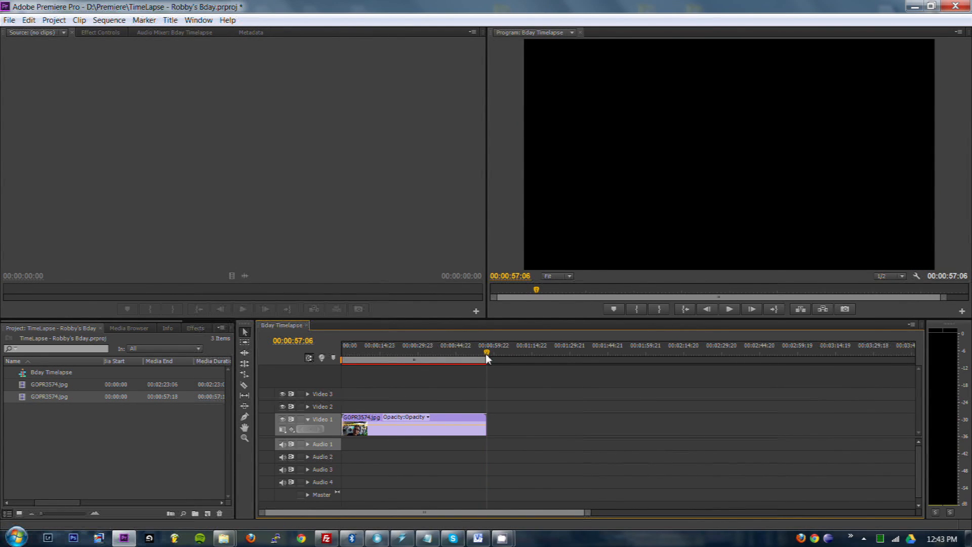
Check the clip's end, then replay the time-lapse from about 27 seconds
left_click(454, 346)
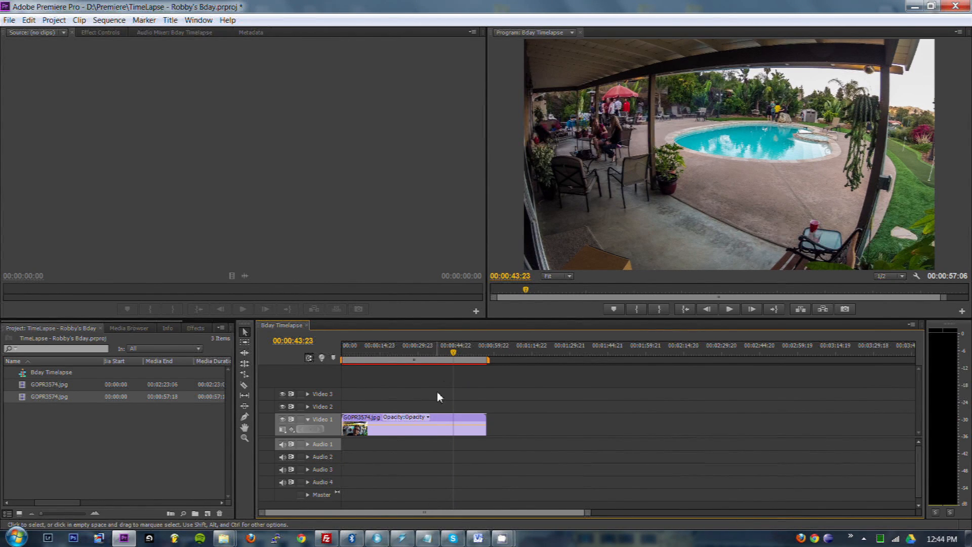
left_click(409, 353)
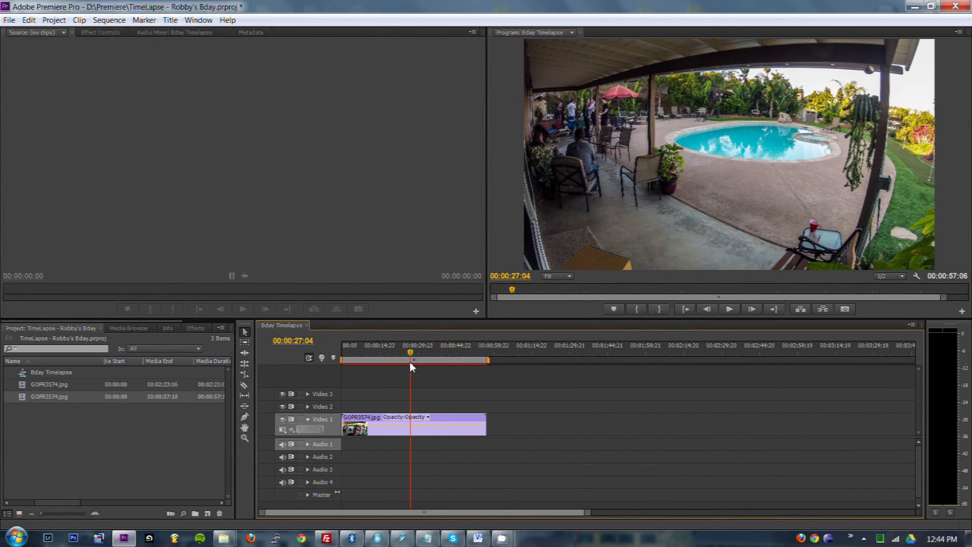
left_click(342, 345)
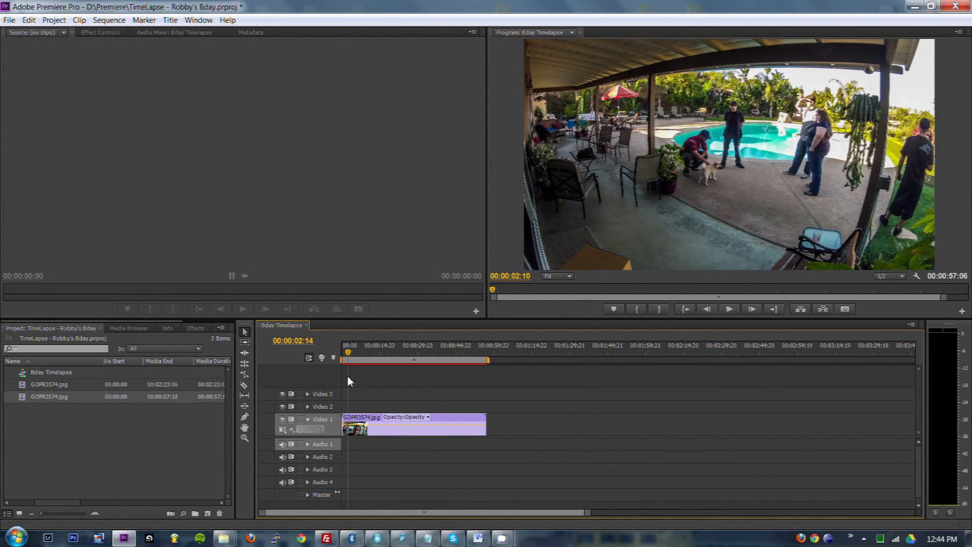
left_click(351, 351)
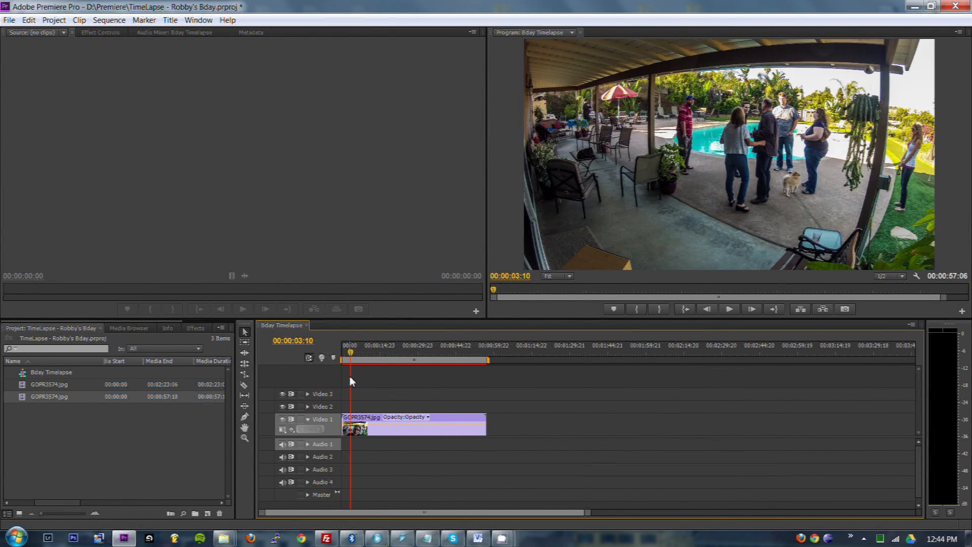